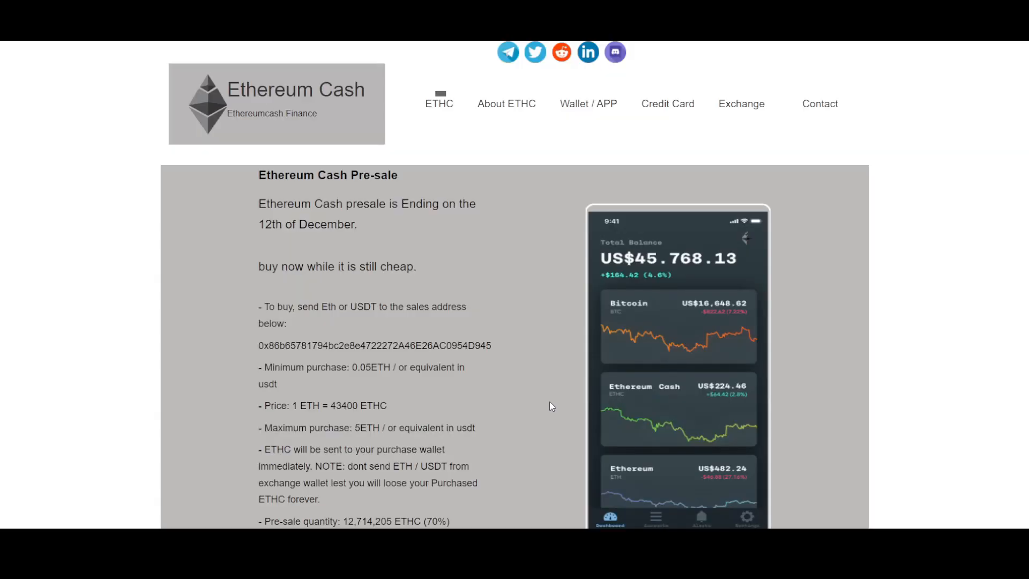
Step: Scroll the homepage past the pre-sale offer to the Tokenomic, Airdrop and Listings columns and back
scroll("down", 3)
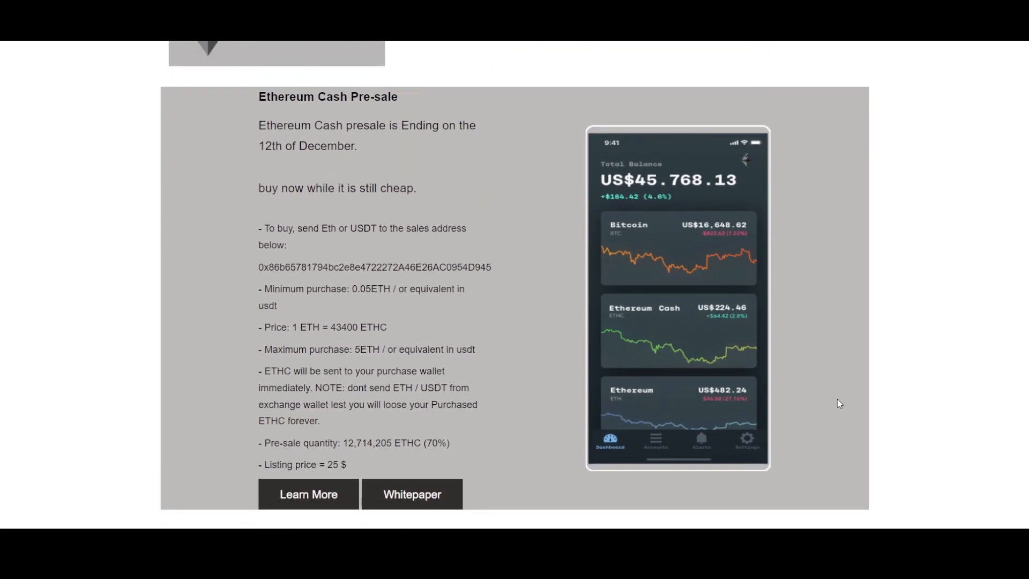
scroll("down", 3)
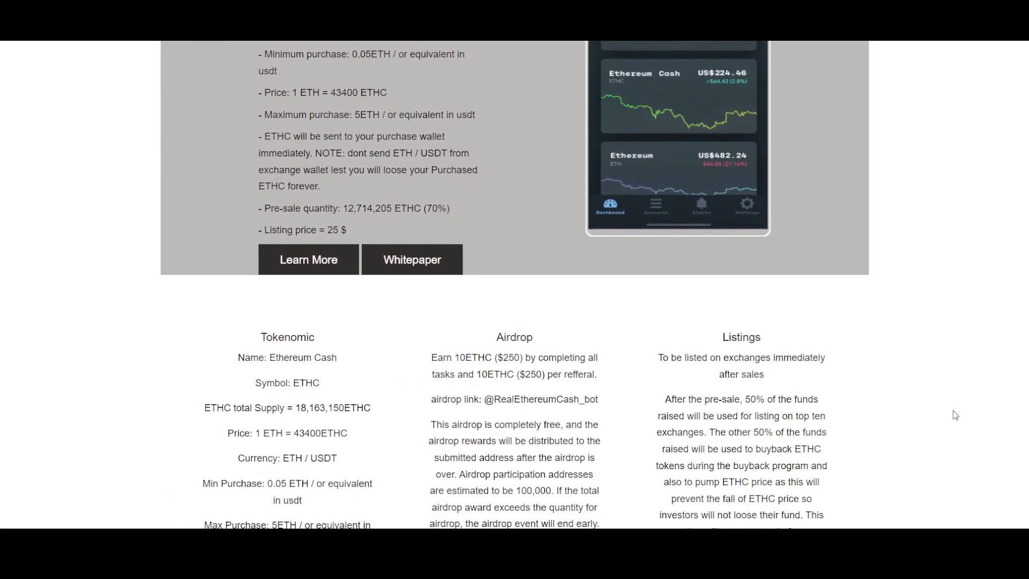
scroll("down", 3)
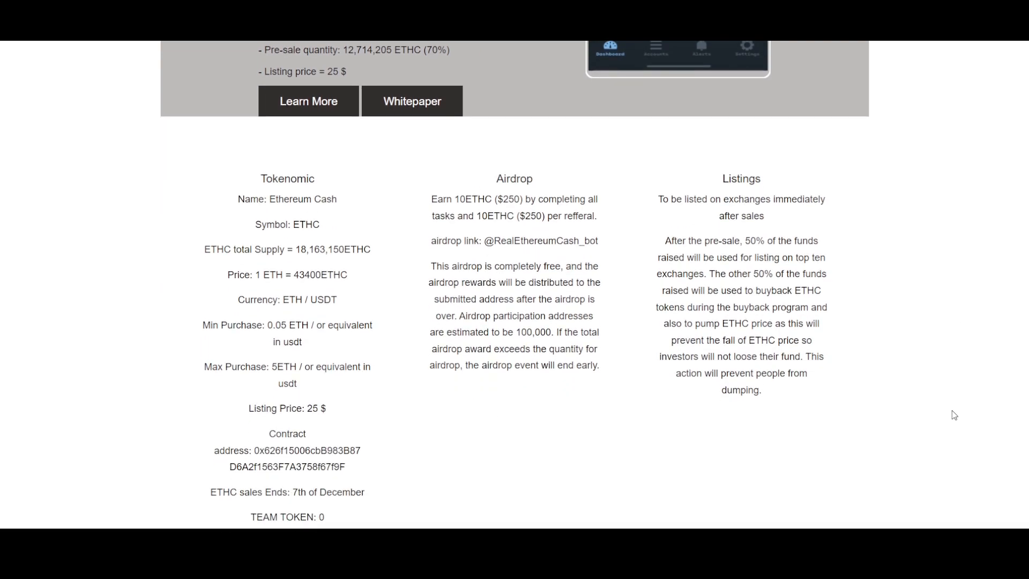
mouse_move(525, 440)
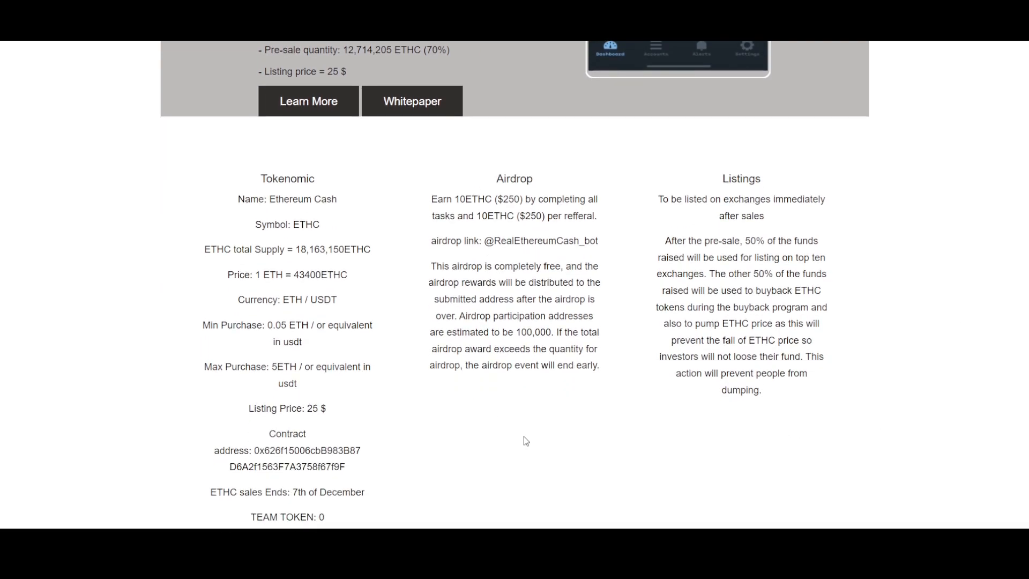
scroll("up", 3)
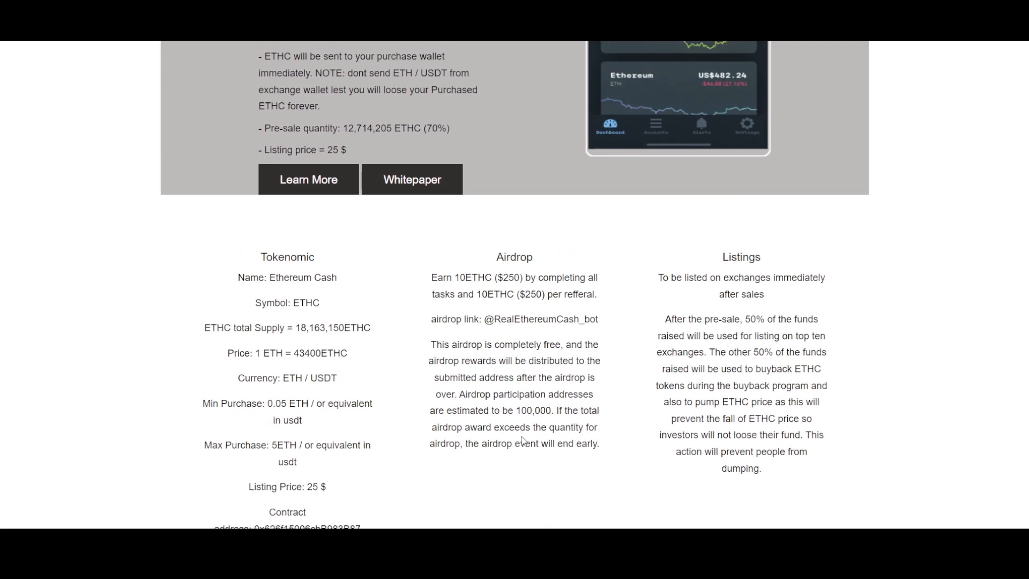
scroll("up", 3)
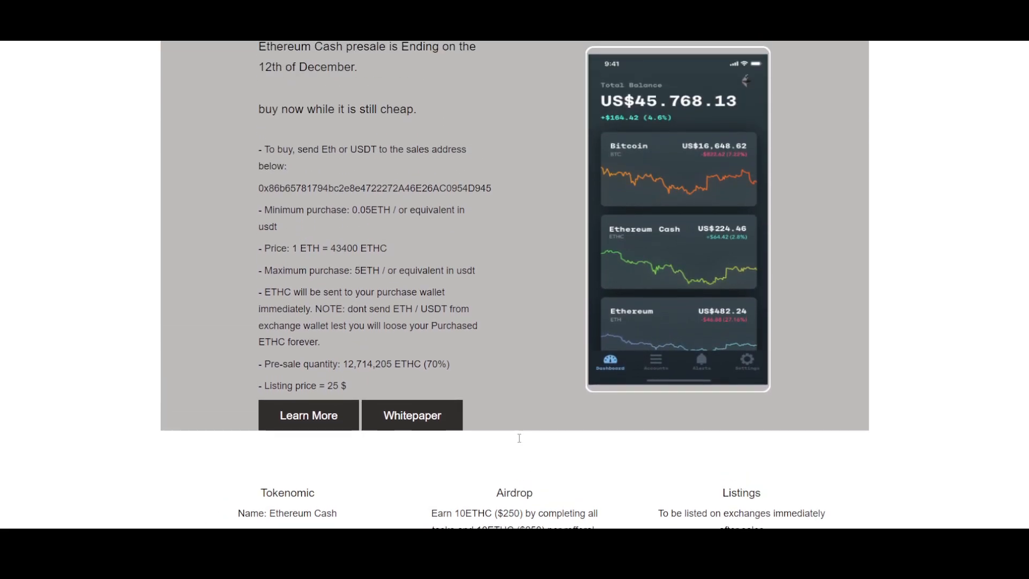
scroll("up", 3)
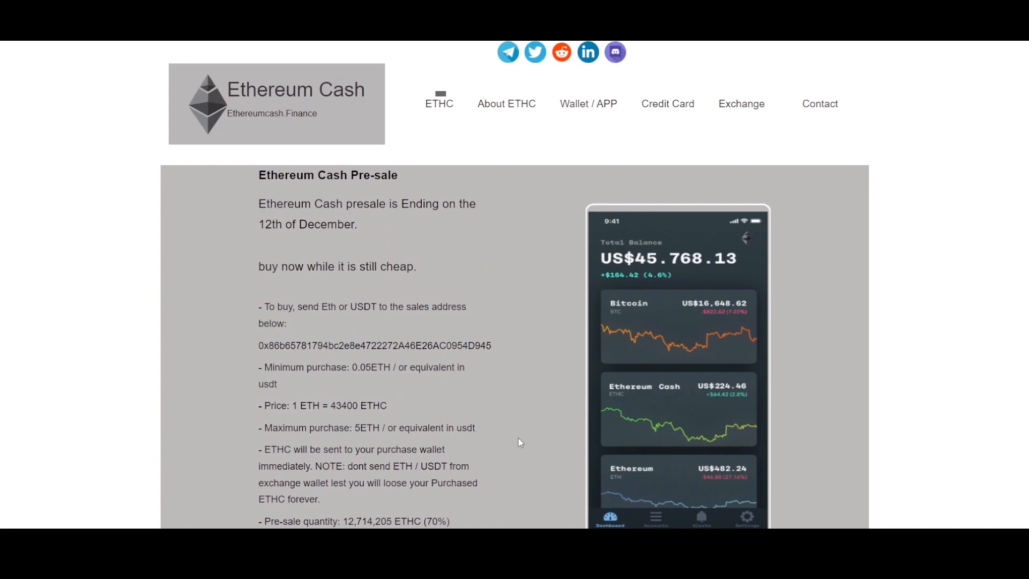
scroll("down", 3)
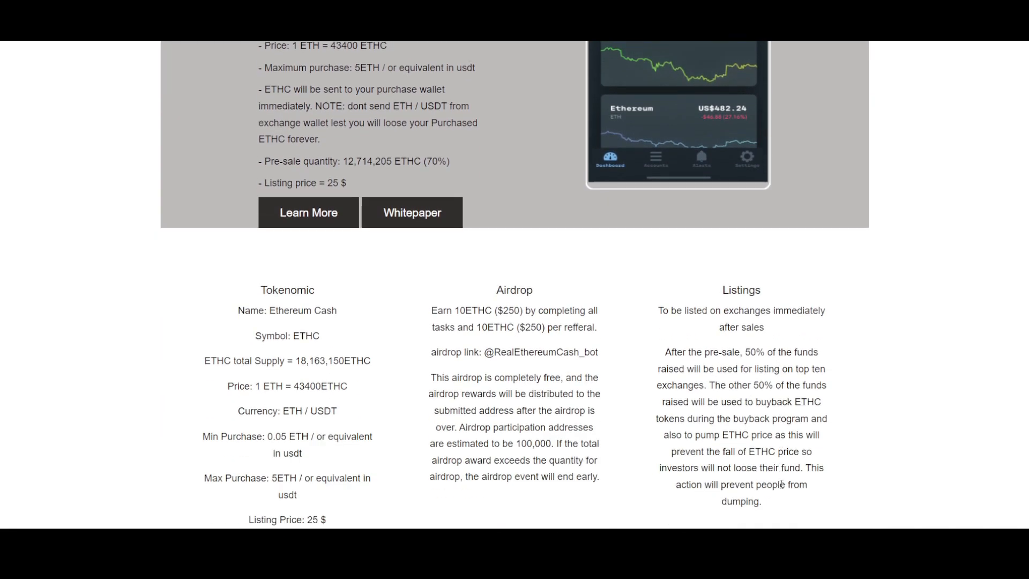
Step: Scroll down through the Exchange, Credit Card and Wallet cards, the ETHC roadmap and the footer
scroll("down", 3)
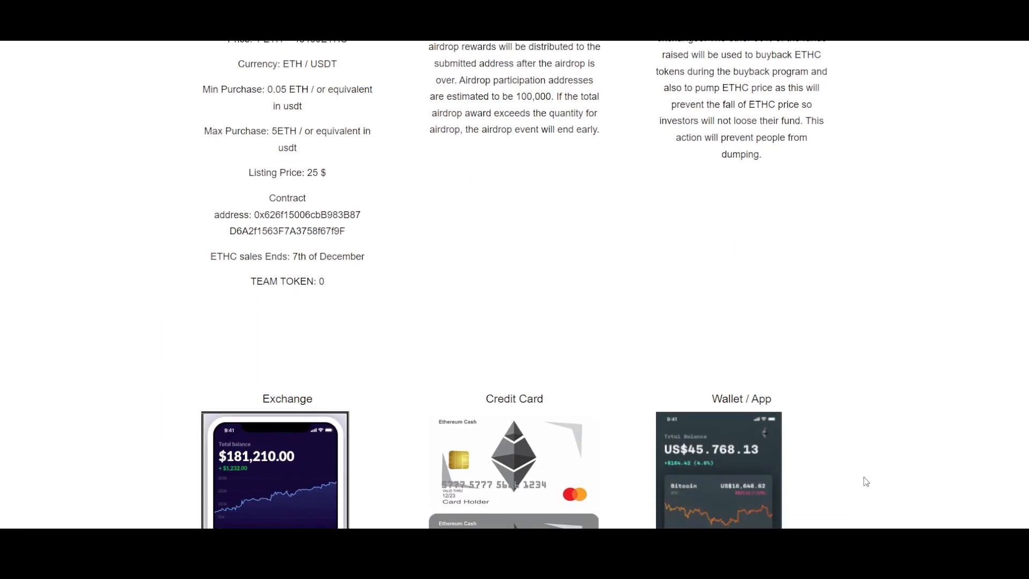
scroll("down", 3)
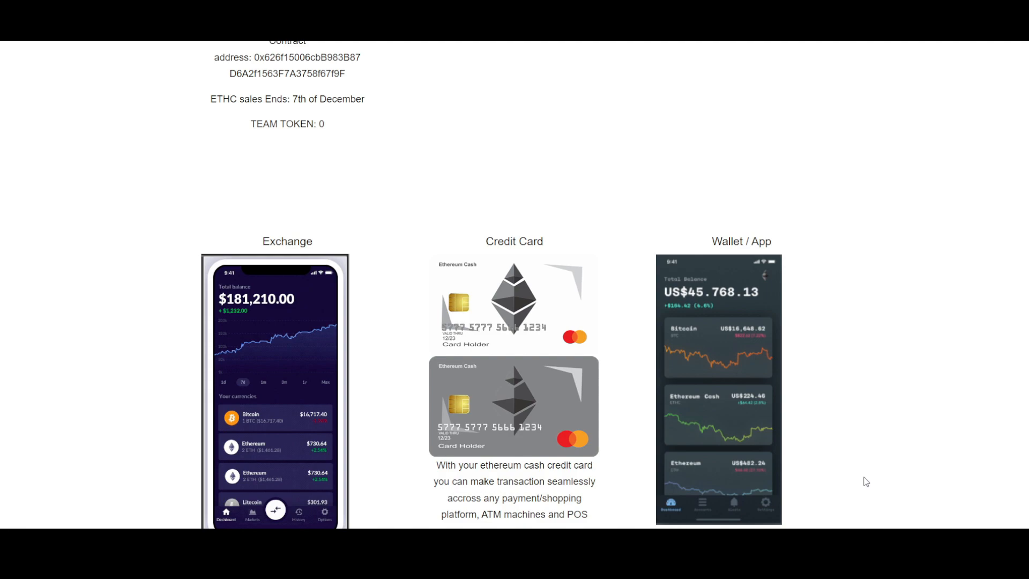
scroll("down", 3)
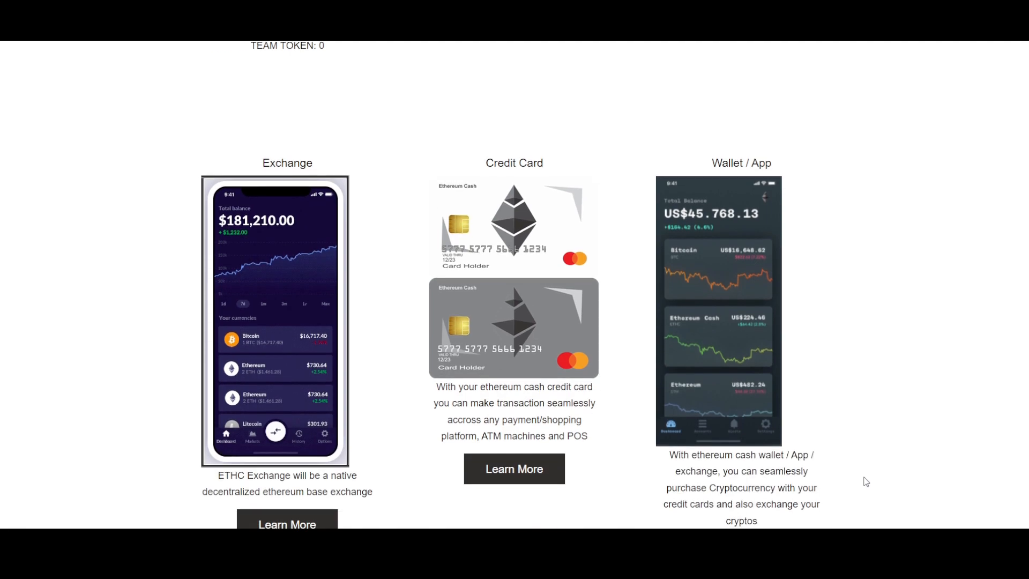
mouse_move(945, 417)
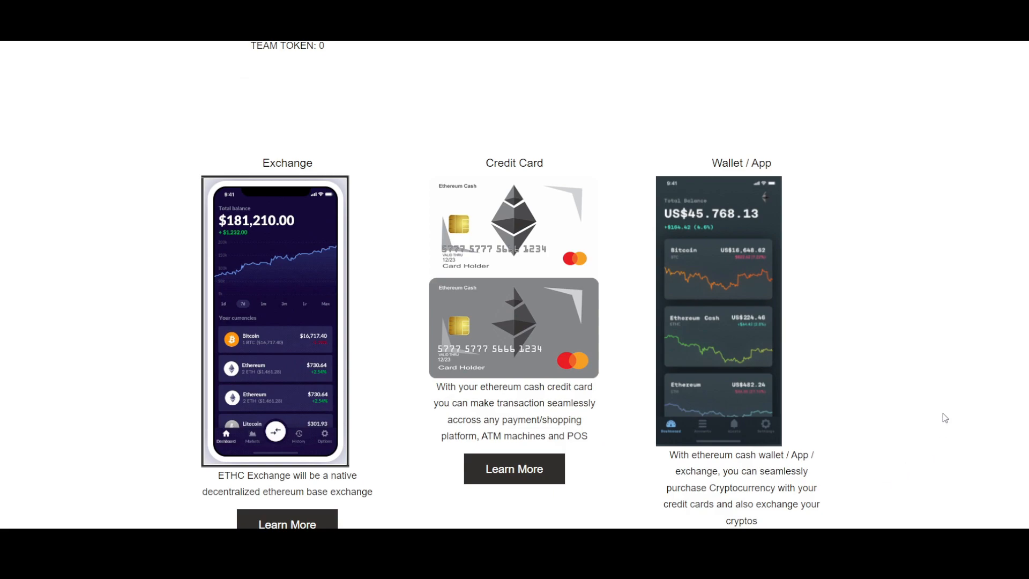
scroll("down", 3)
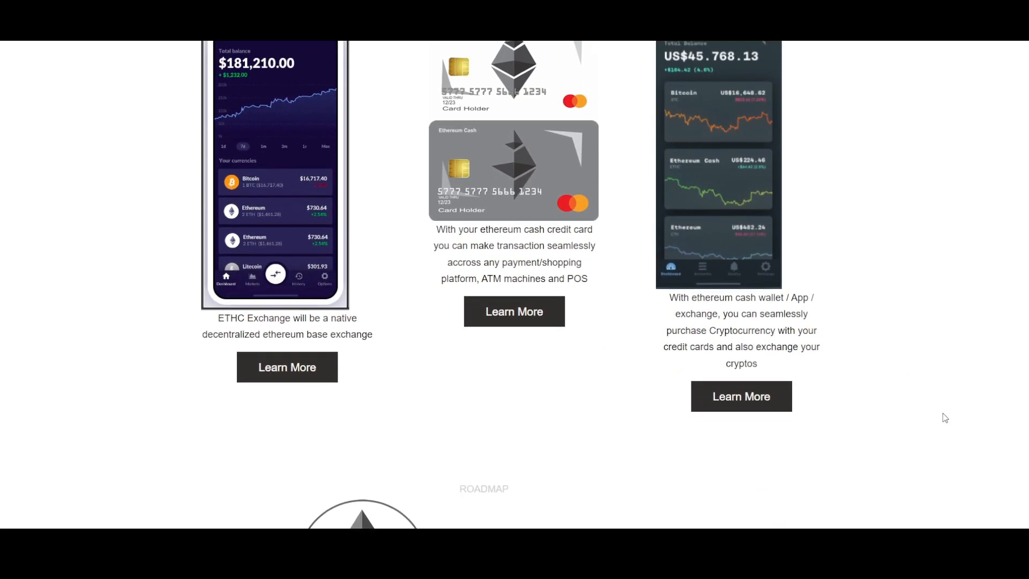
scroll("down", 3)
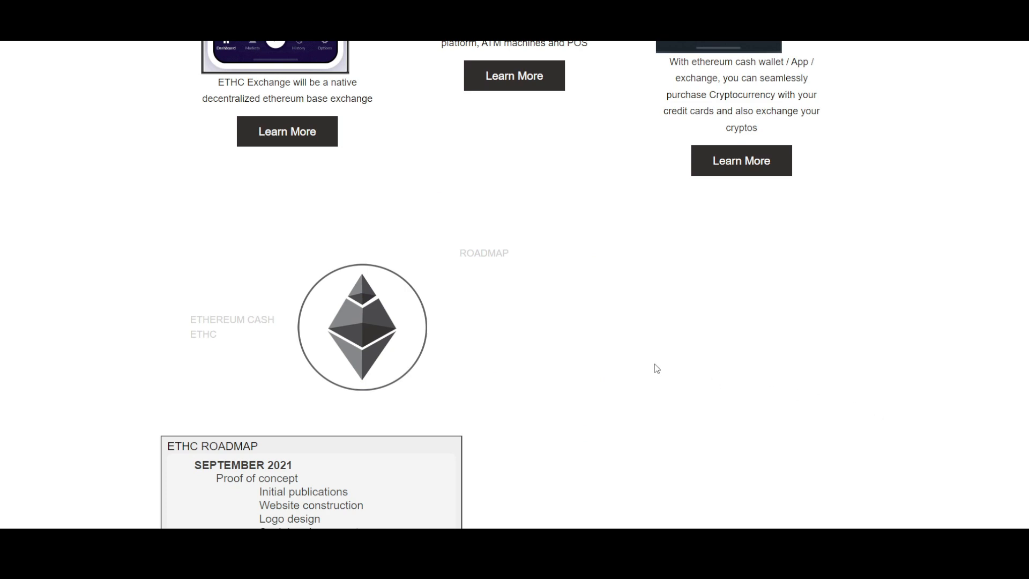
scroll("down", 3)
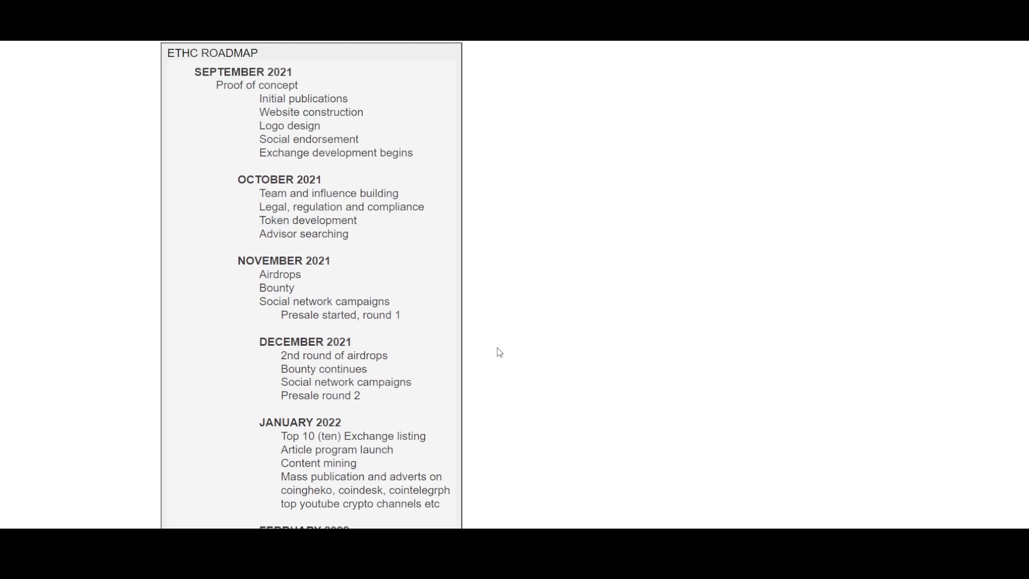
scroll("down", 3)
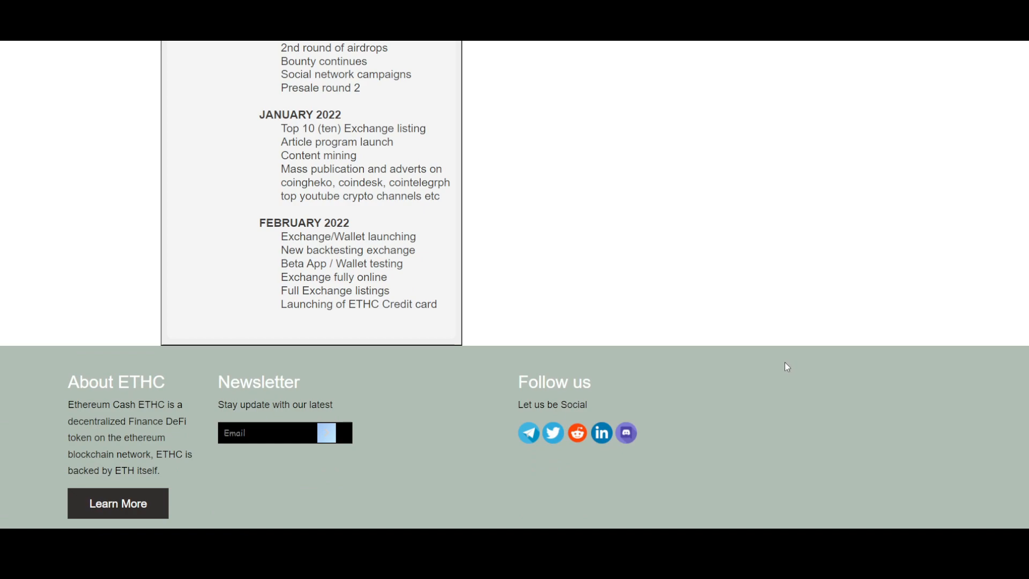
Step: Scroll back up to the pre-sale section at the top of the homepage
scroll("up", 3)
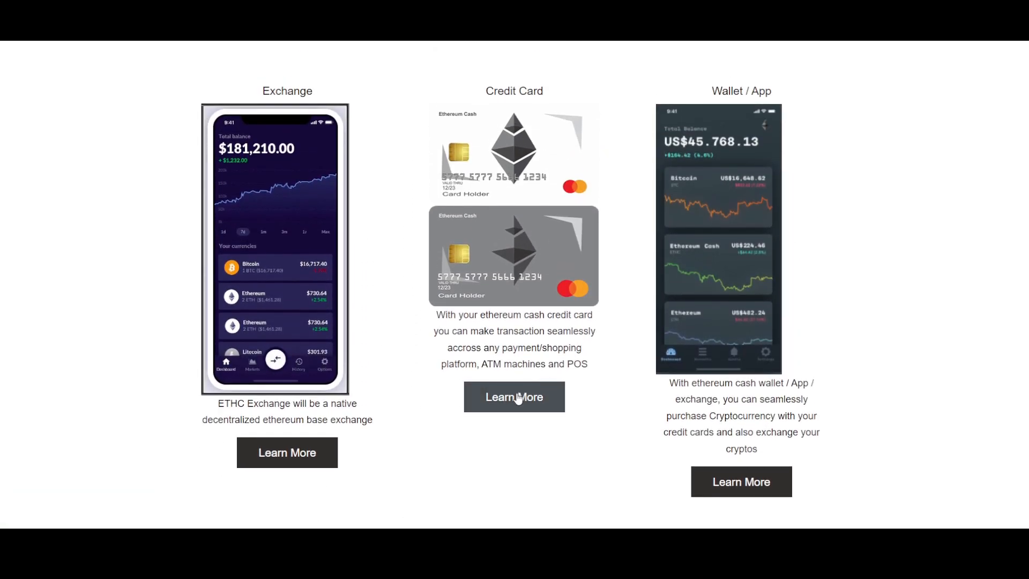
scroll("up", 3)
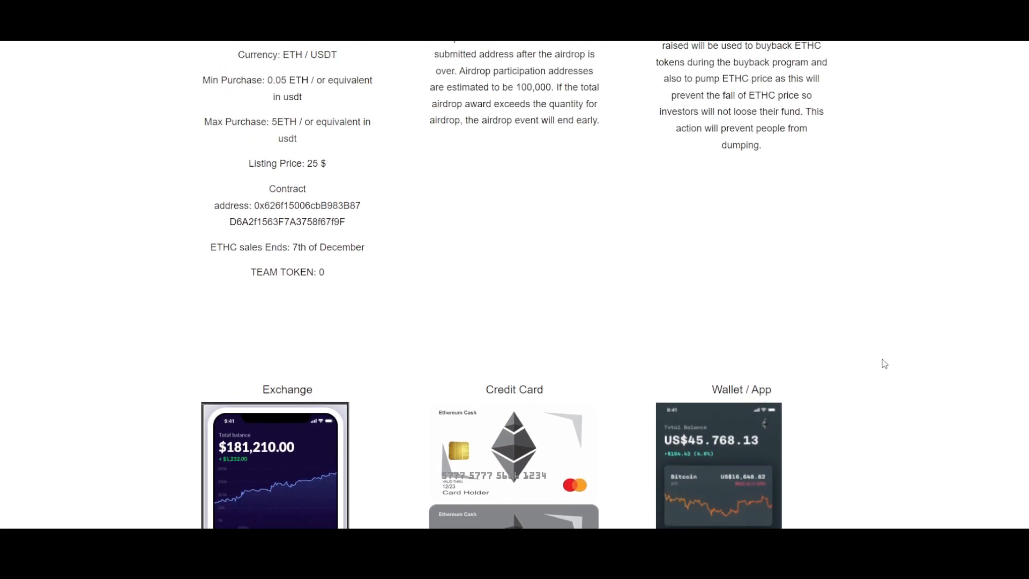
scroll("up", 3)
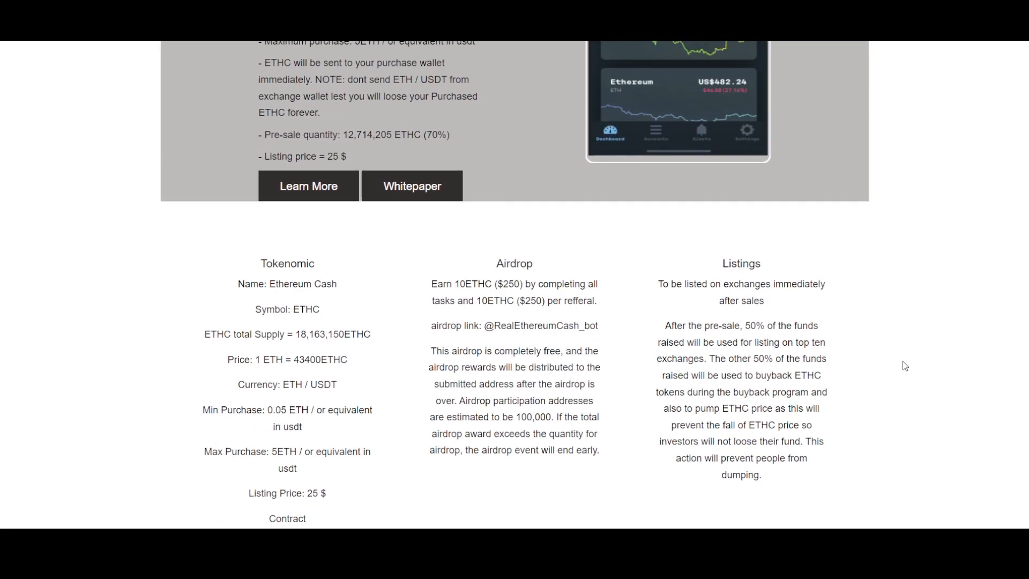
scroll("up", 3)
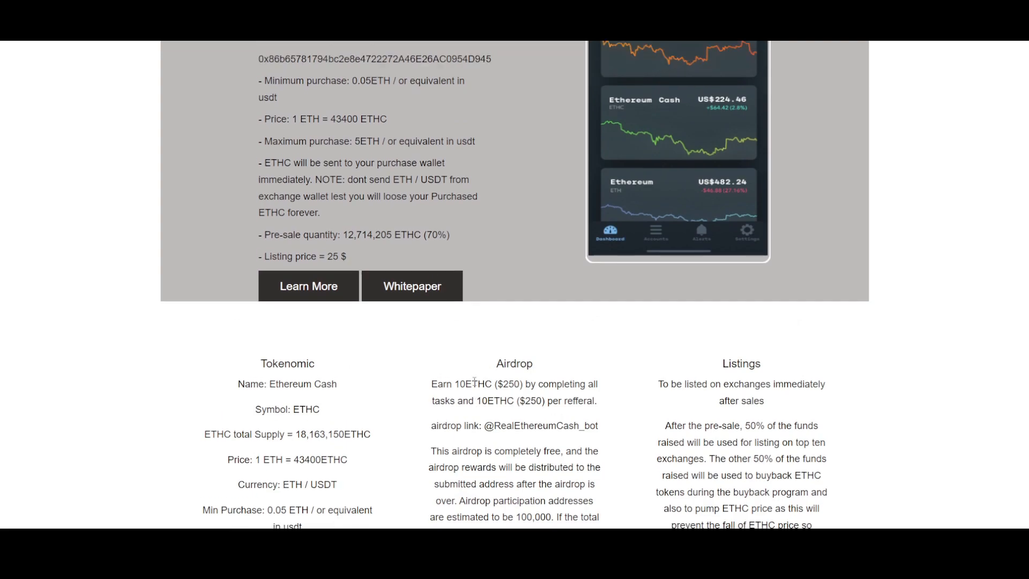
scroll("up", 3)
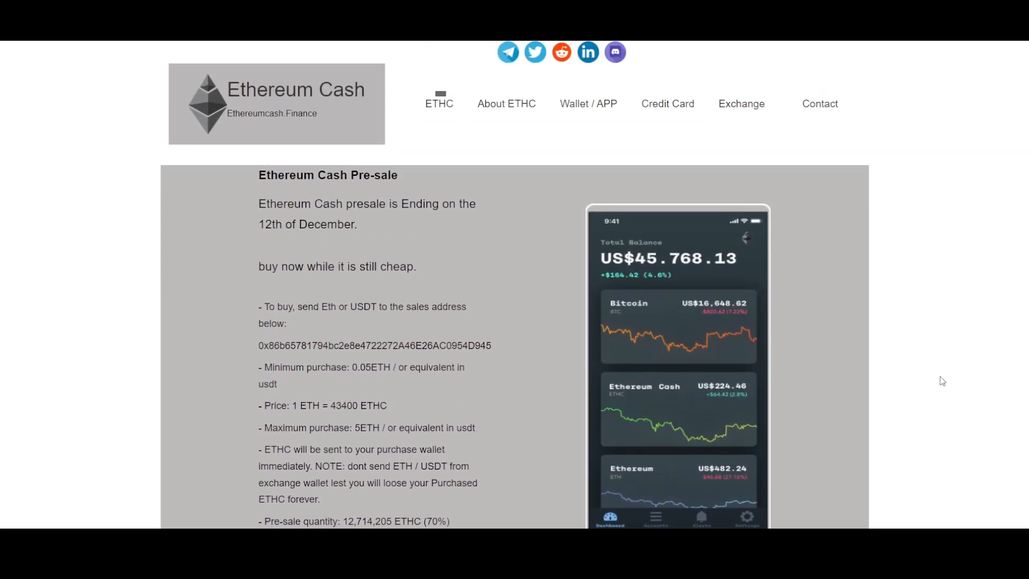
mouse_move(919, 397)
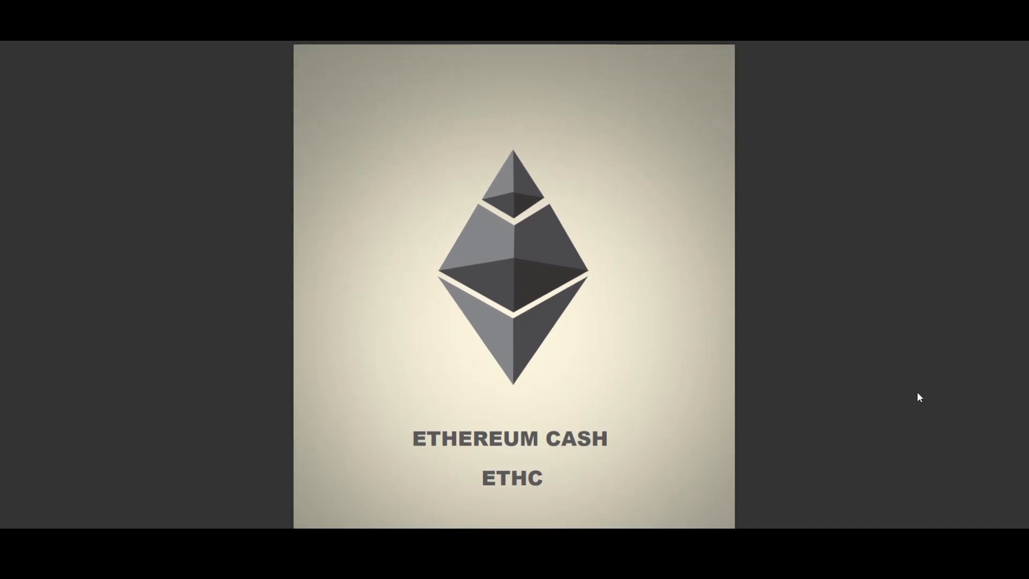
Step: Scroll the whitepaper PDF from section 1.0 Ethereum introduction through section 2.0
scroll("up", 3)
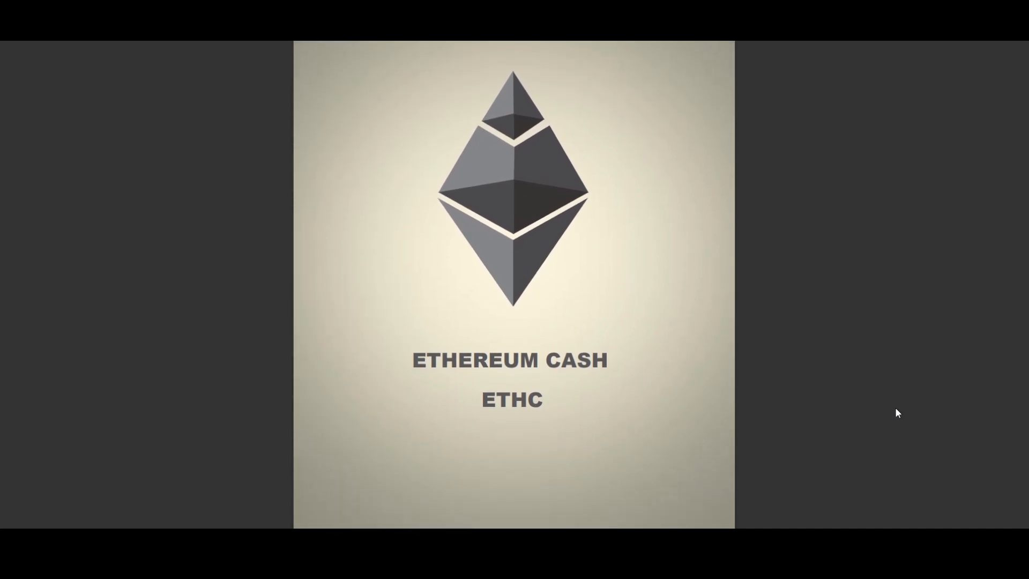
scroll("down", 3)
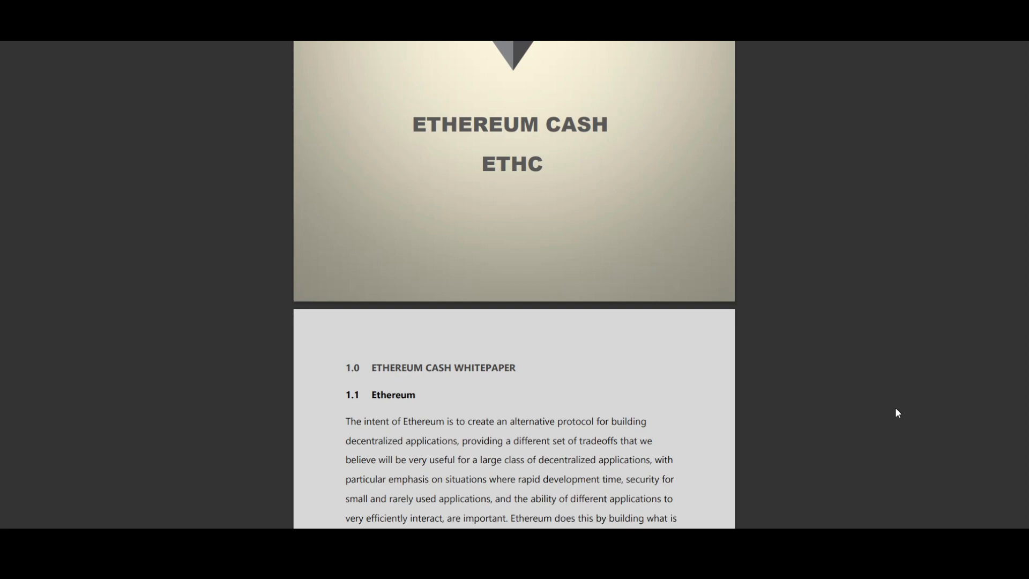
scroll("down", 3)
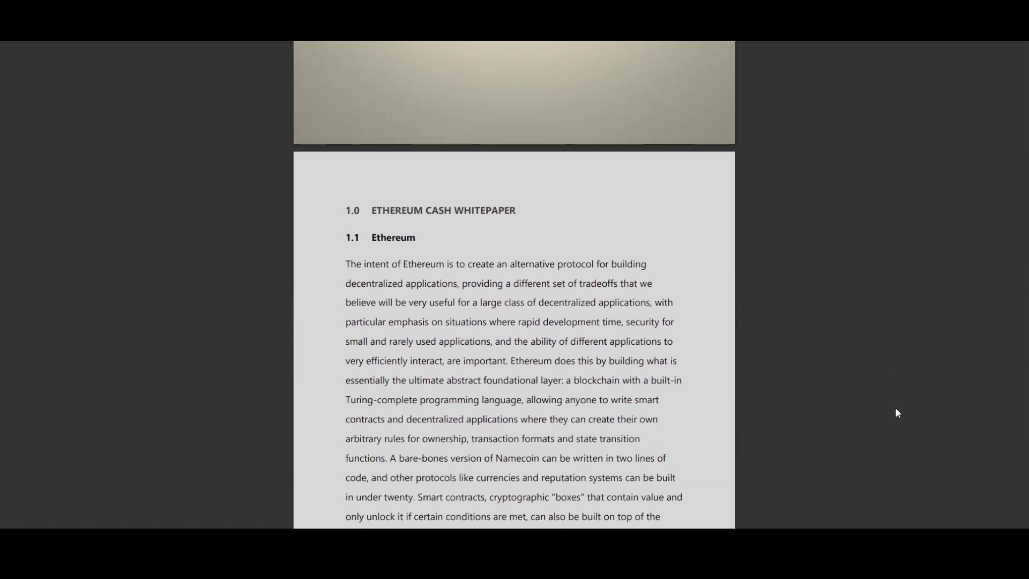
scroll("down", 3)
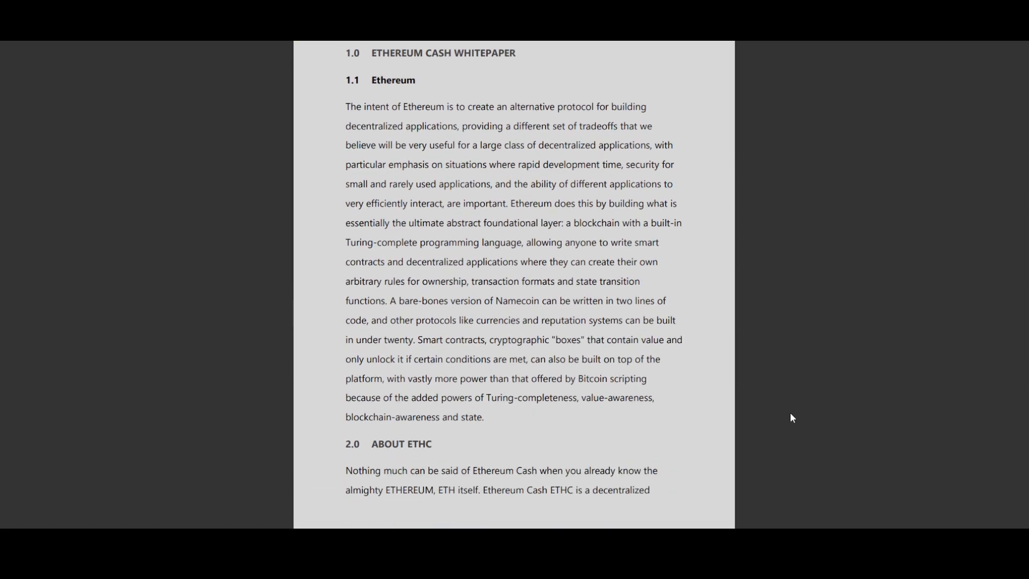
scroll("down", 3)
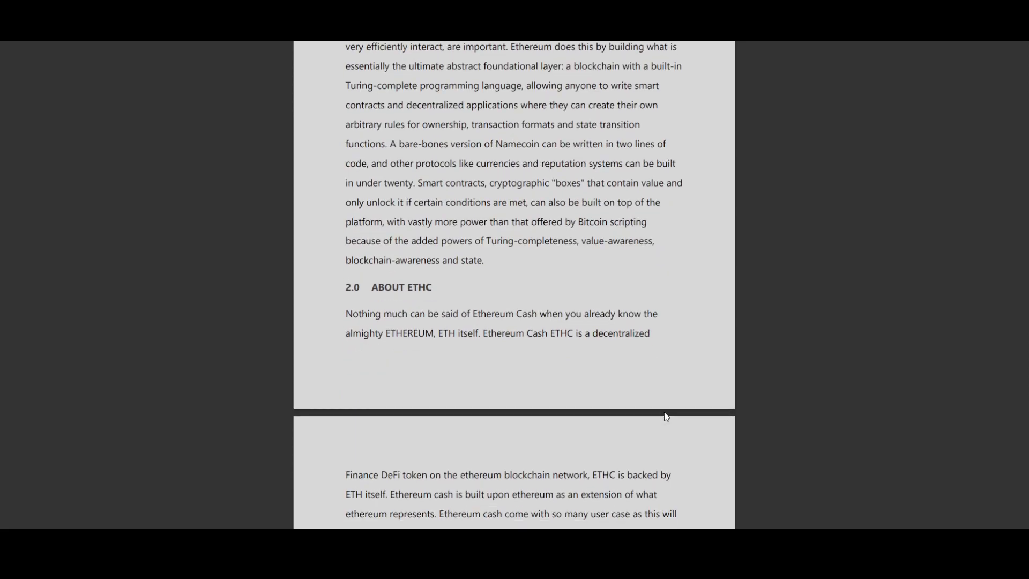
Step: Continue down through the 3.x Privacy and Safety sections until 4.0 Tokenomic appears
scroll("down", 3)
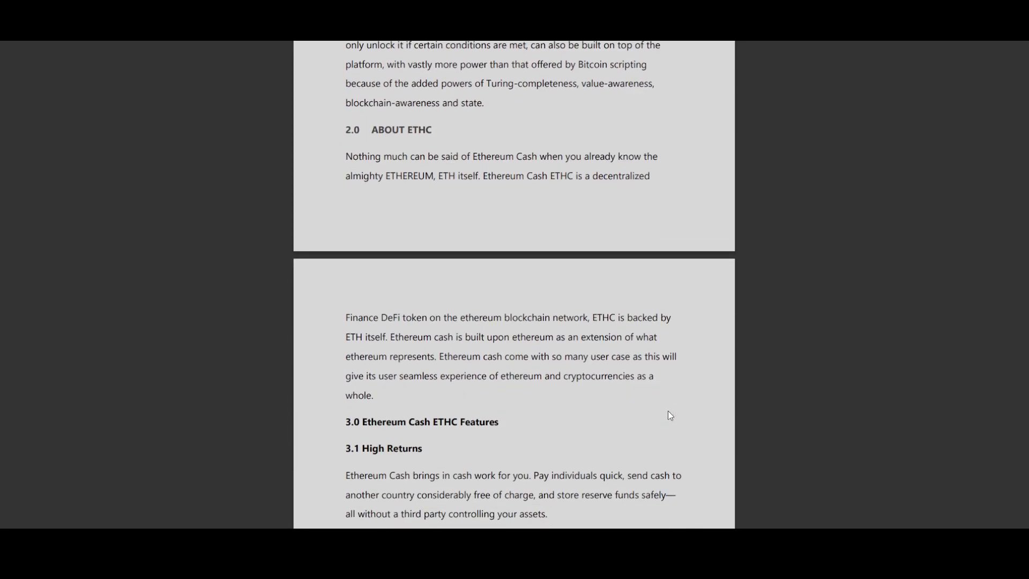
scroll("down", 3)
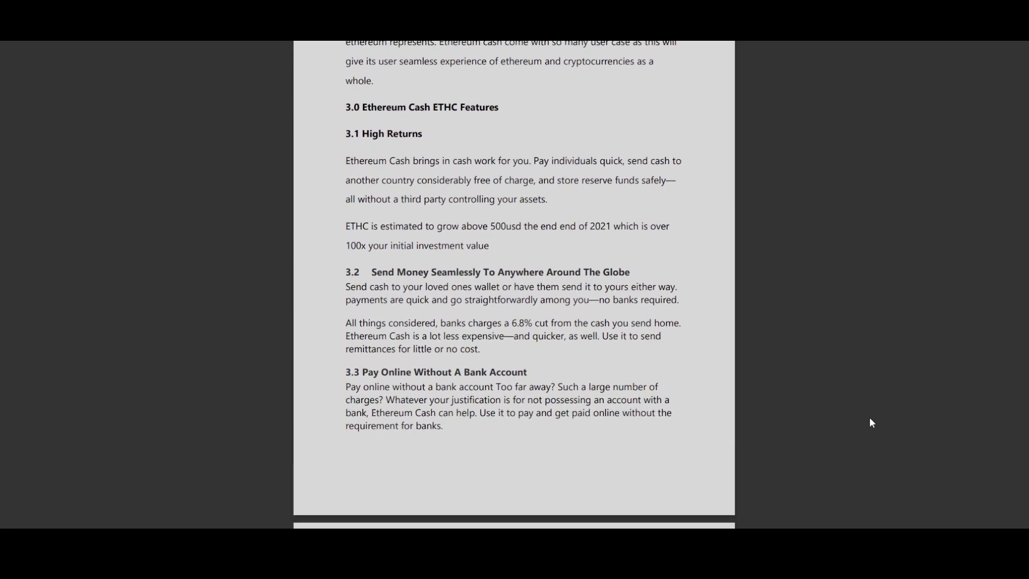
scroll("down", 3)
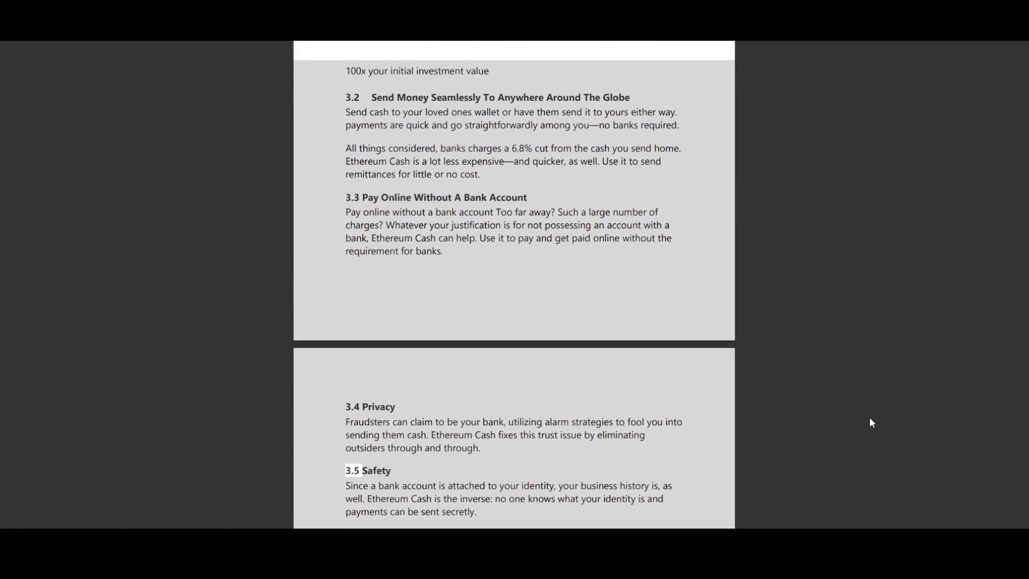
scroll("down", 3)
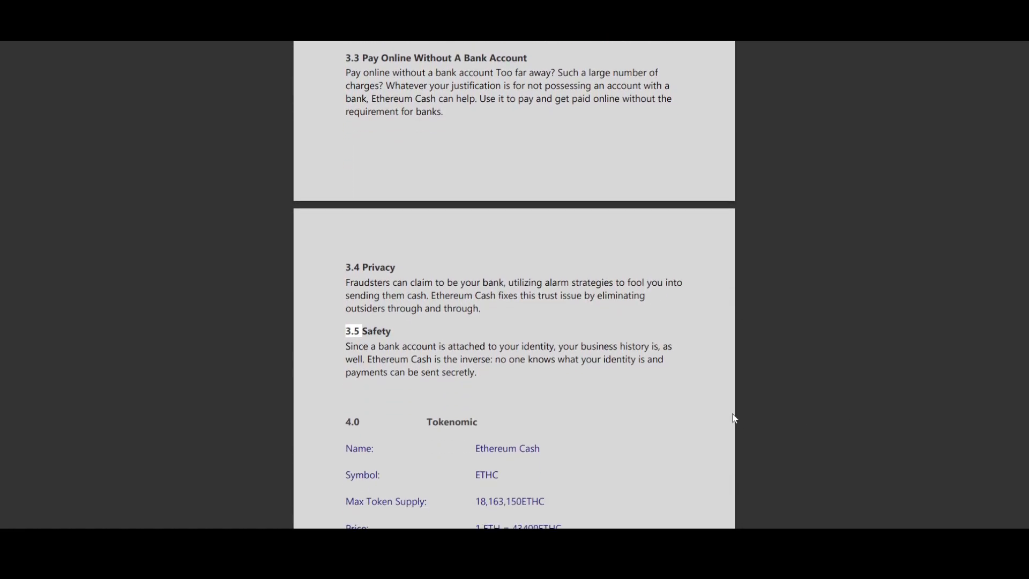
scroll("down", 3)
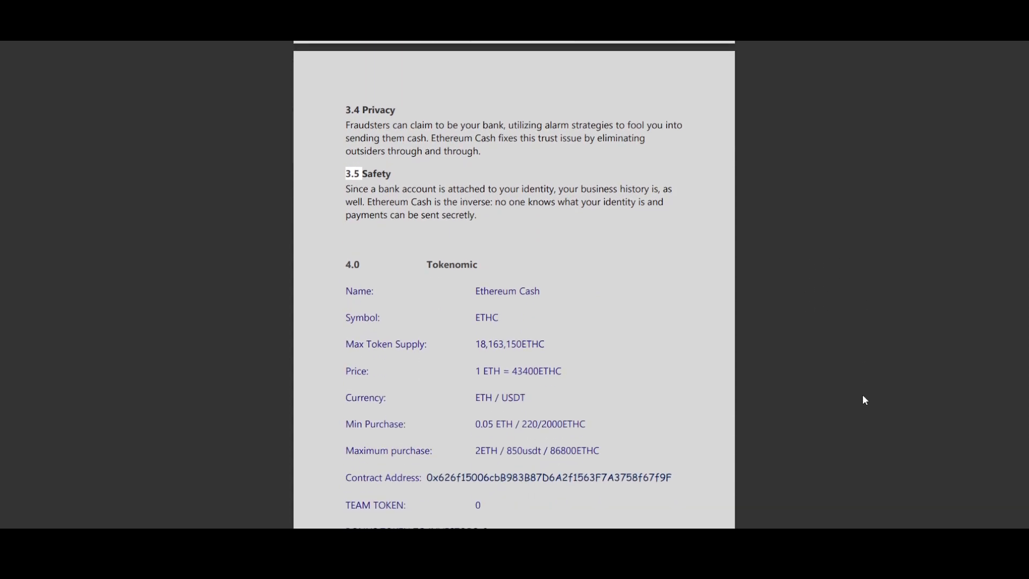
Step: Scroll past the Tokenomic table and the 5.0 ETHC wallet screenshot to the 5.1 features list
scroll("down", 3)
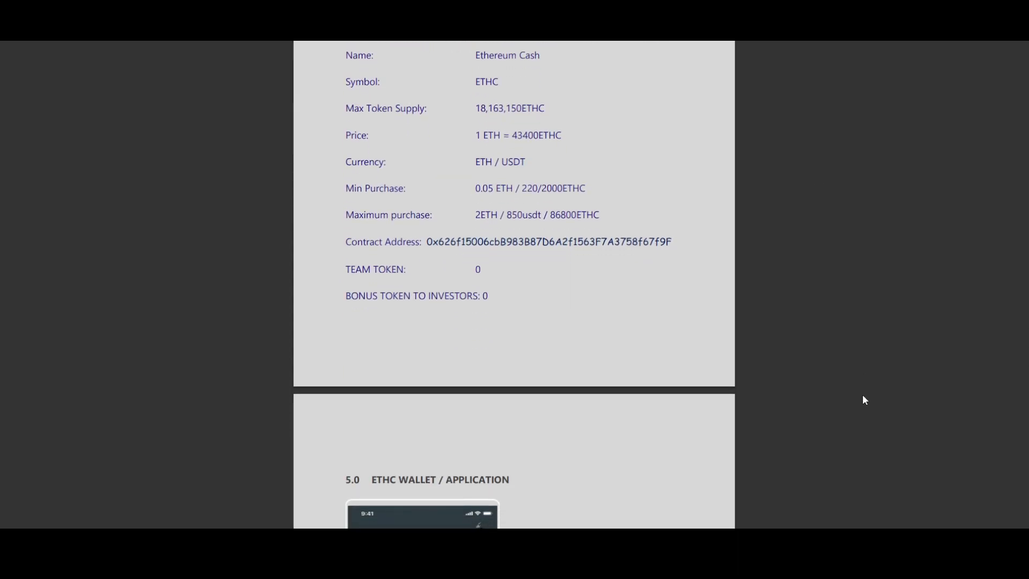
scroll("down", 3)
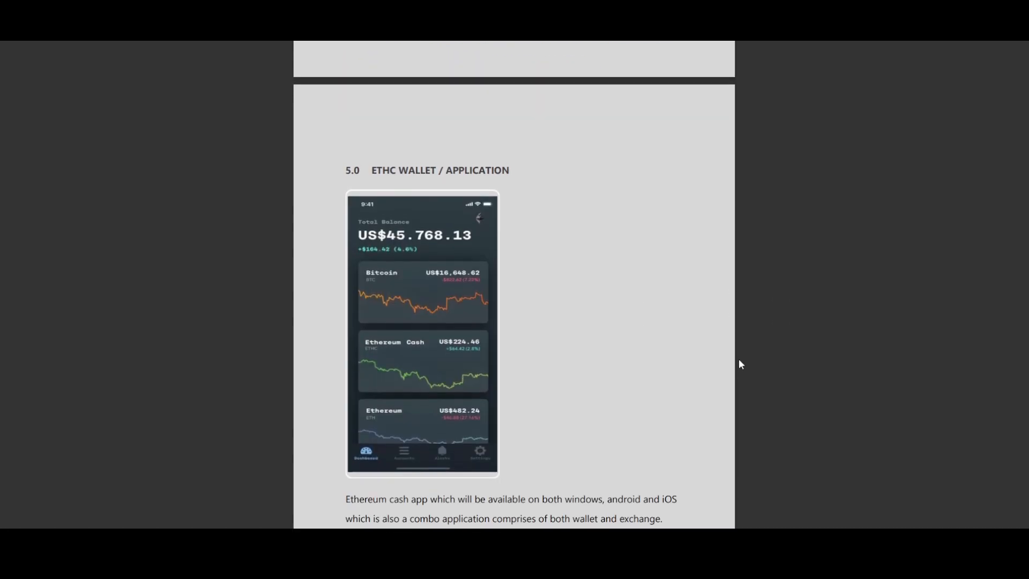
scroll("down", 3)
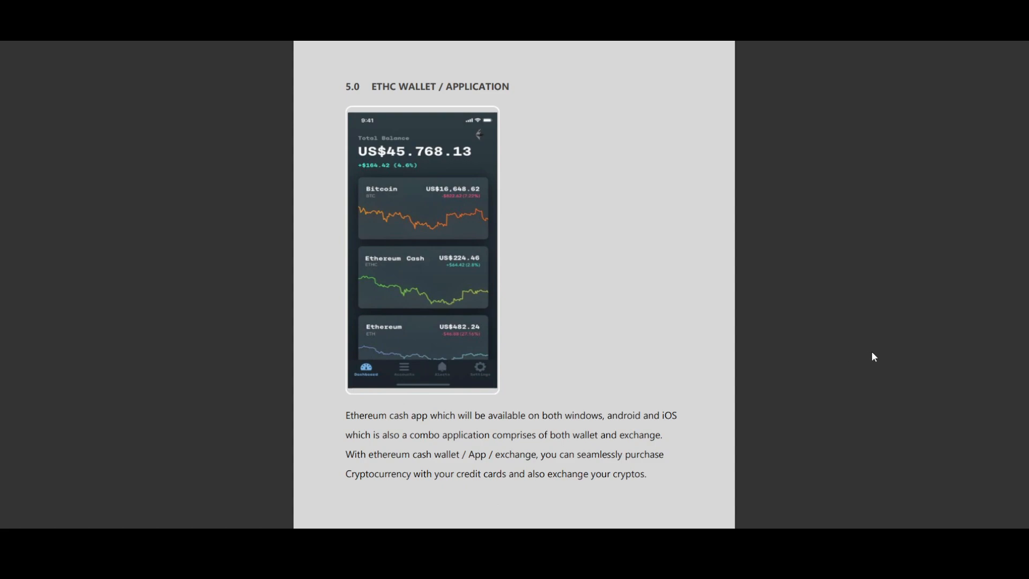
scroll("down", 3)
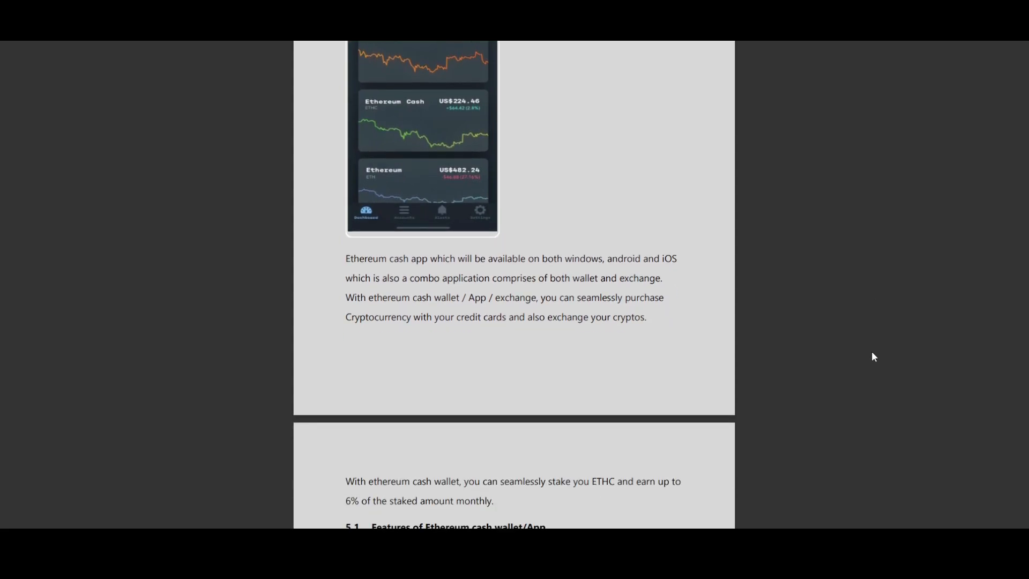
scroll("down", 3)
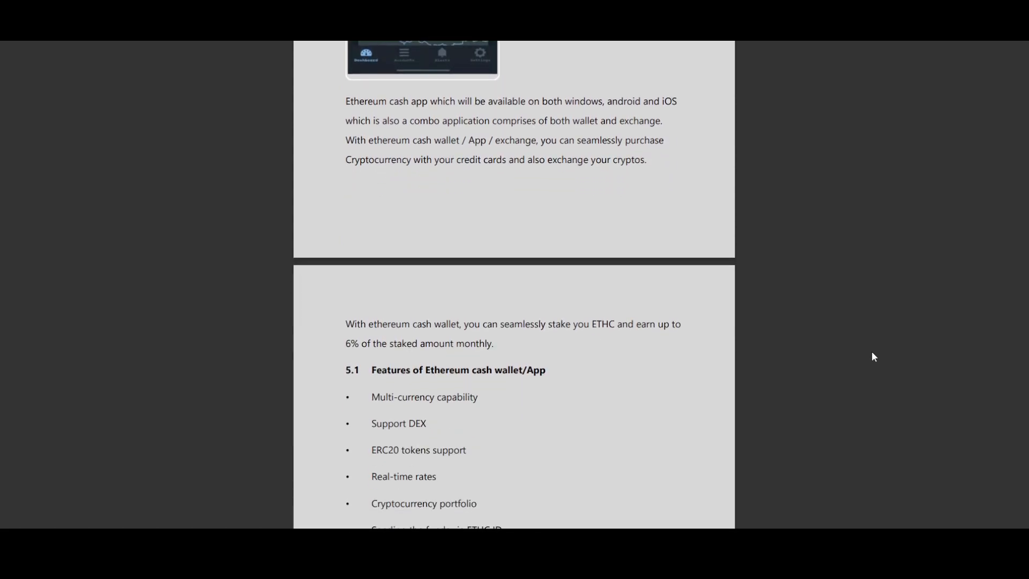
scroll("down", 3)
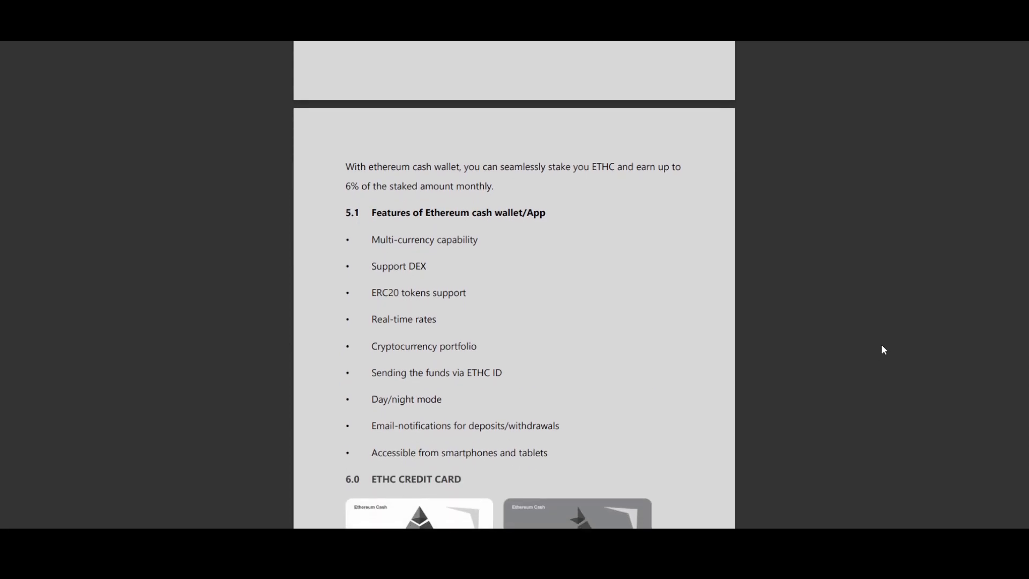
mouse_move(849, 244)
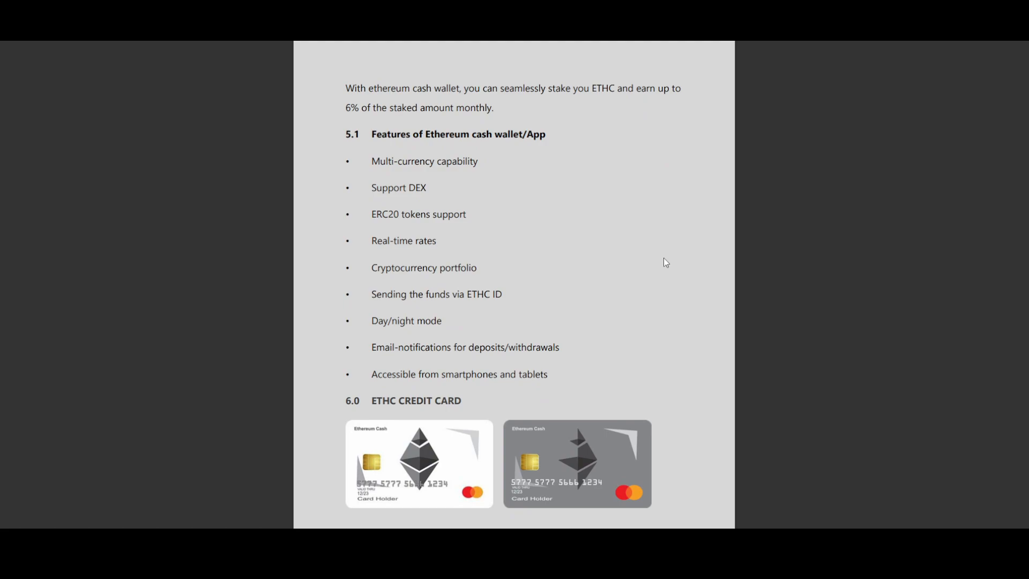
mouse_move(781, 273)
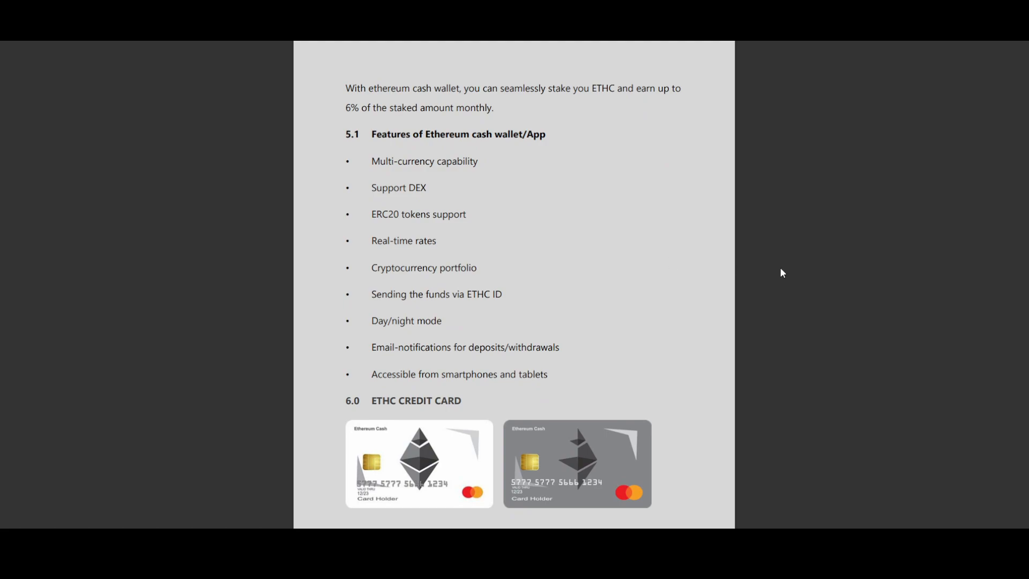
mouse_move(814, 278)
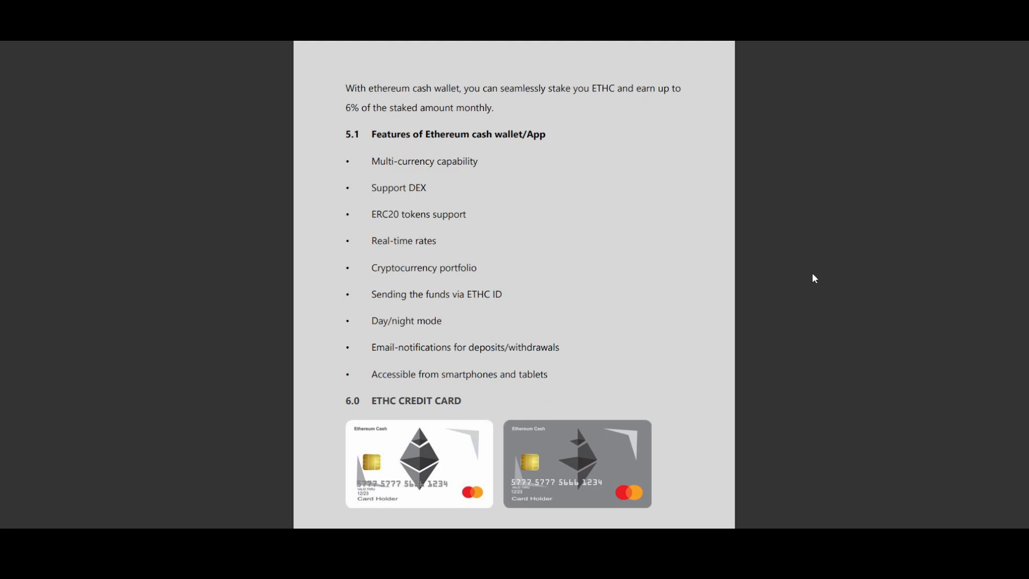
mouse_move(825, 280)
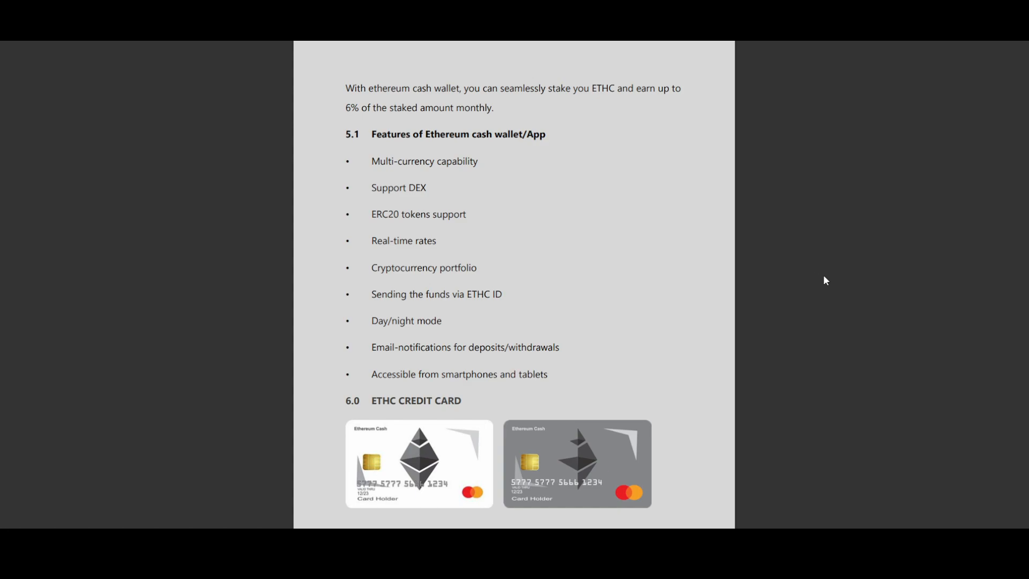
scroll("down", 3)
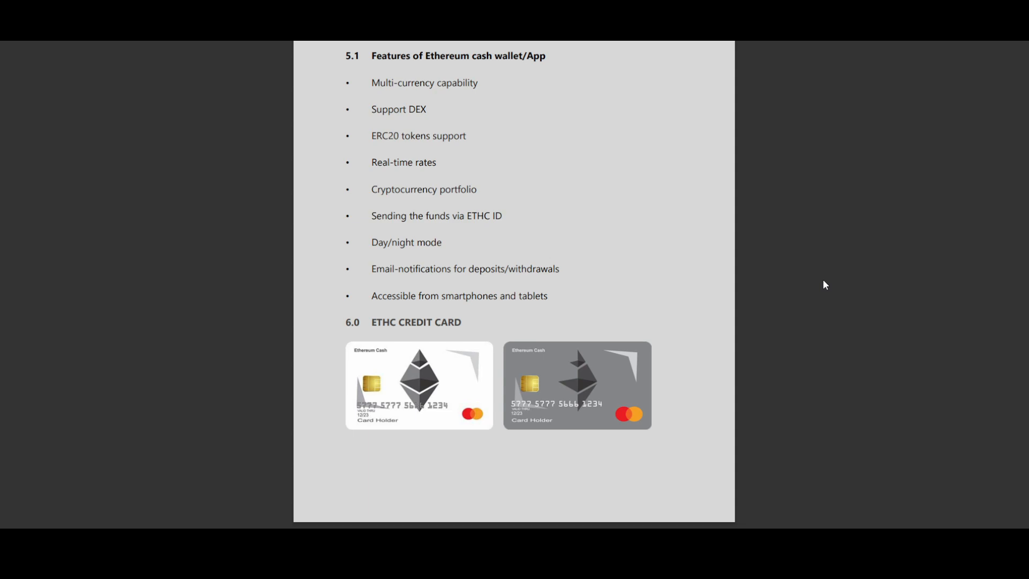
mouse_move(766, 281)
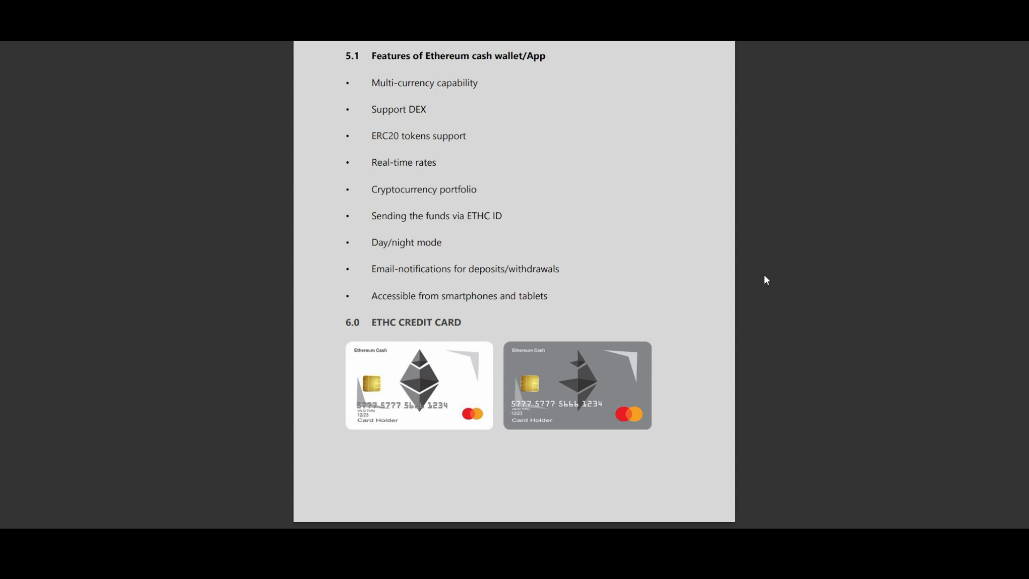
mouse_move(756, 278)
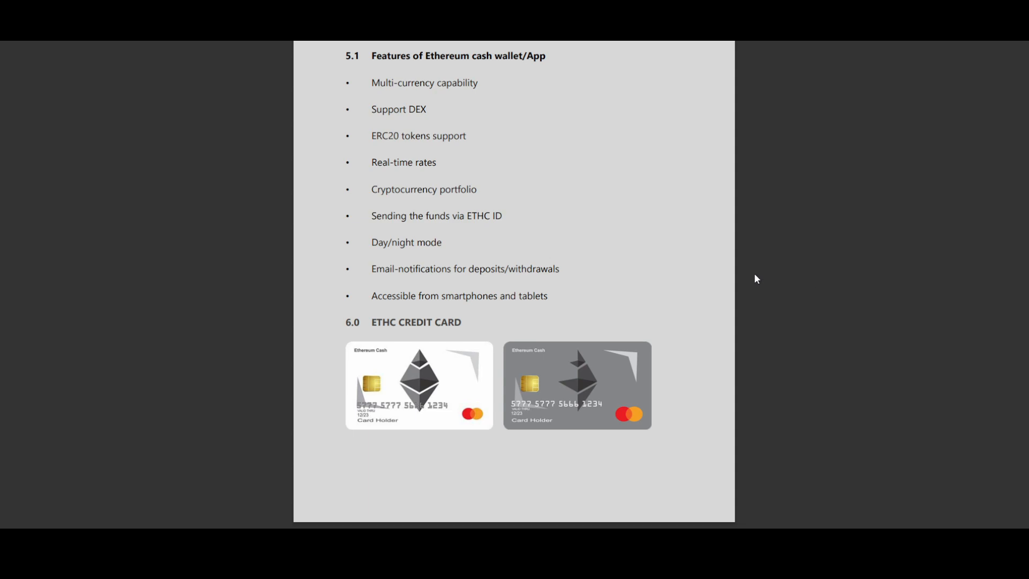
Step: Scroll past the credit card text to the 7.0 ETHC Native Exchange image and 7.1 feature bullets
scroll("down", 3)
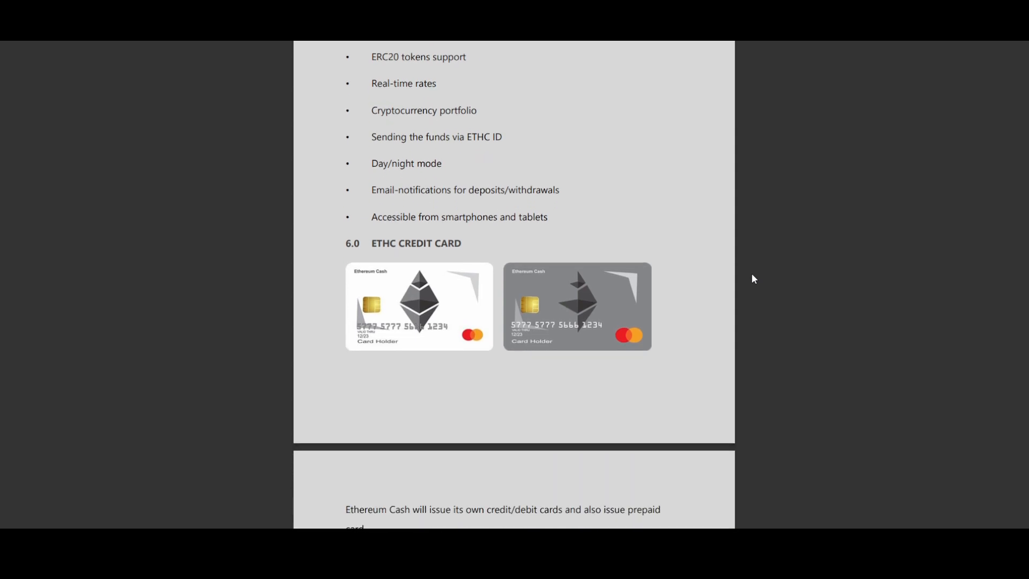
scroll("up", 3)
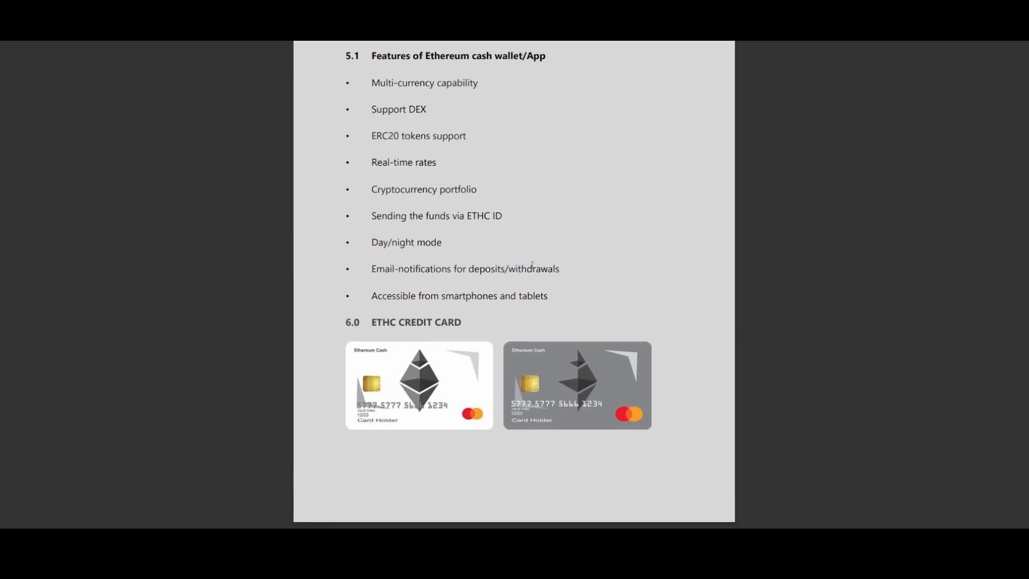
scroll("down", 3)
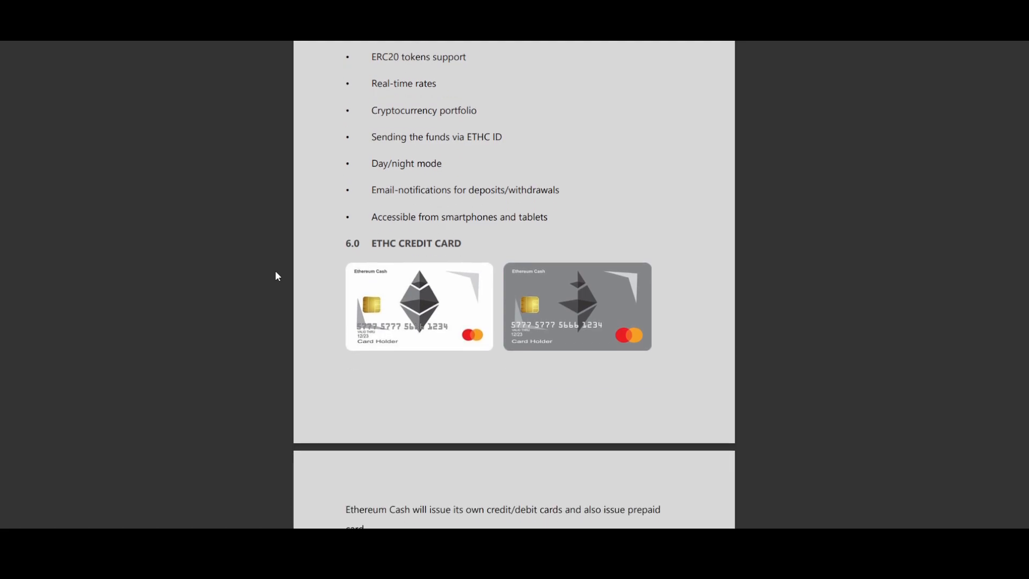
scroll("down", 3)
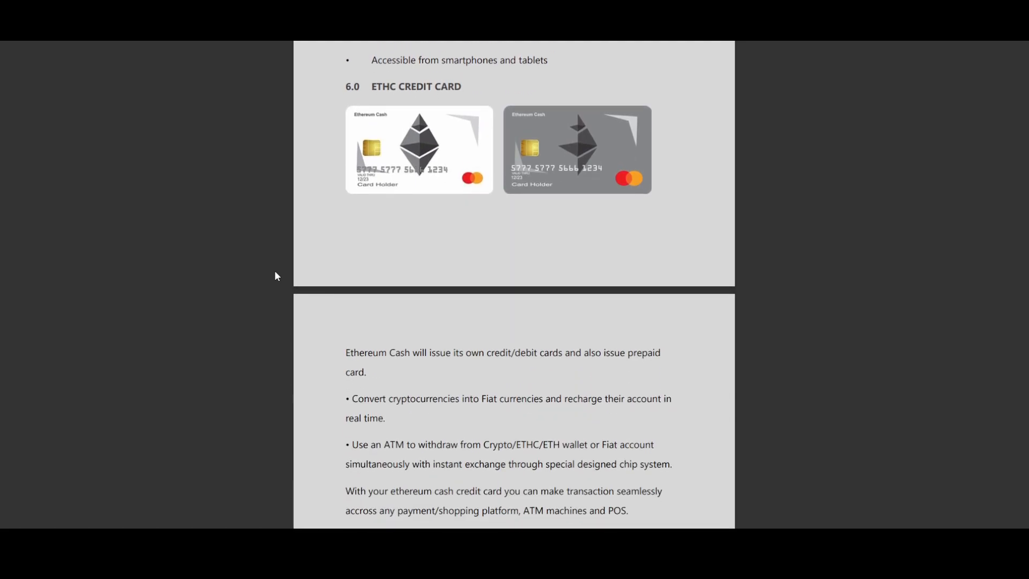
scroll("down", 3)
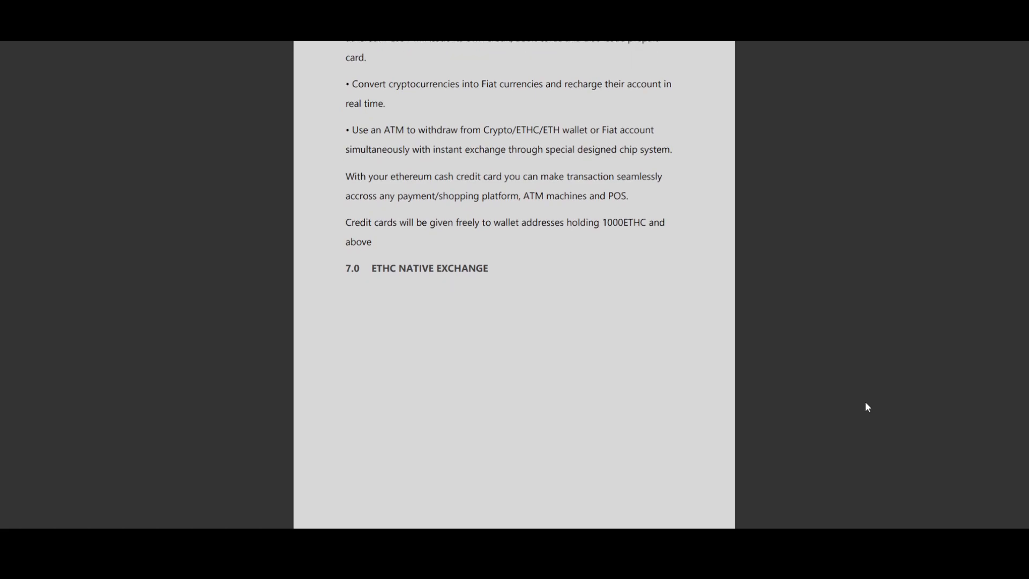
scroll("down", 3)
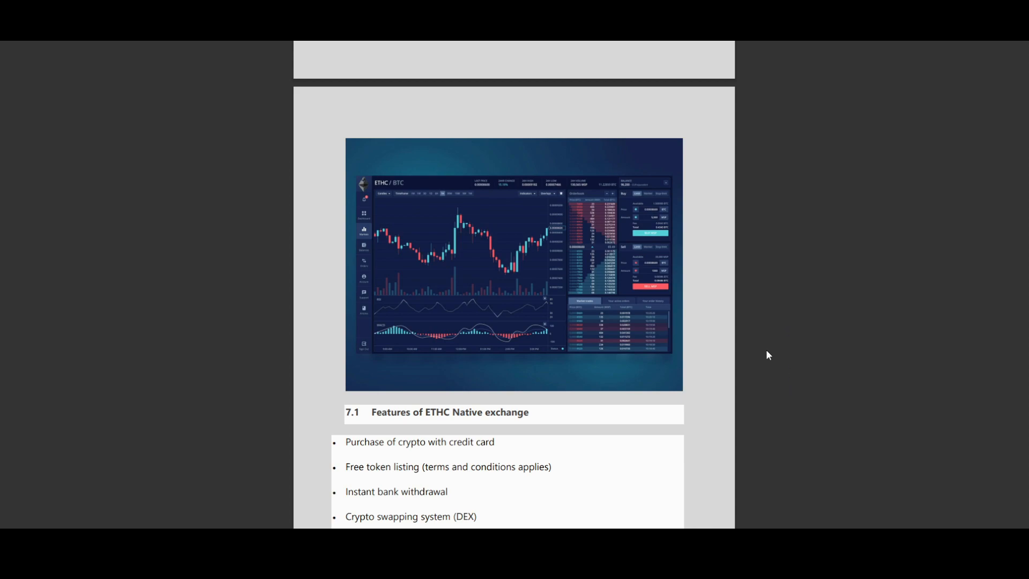
Step: Scroll through the exchange features list to the 8.0 Roadmap's September–November 2021 milestones
scroll("down", 3)
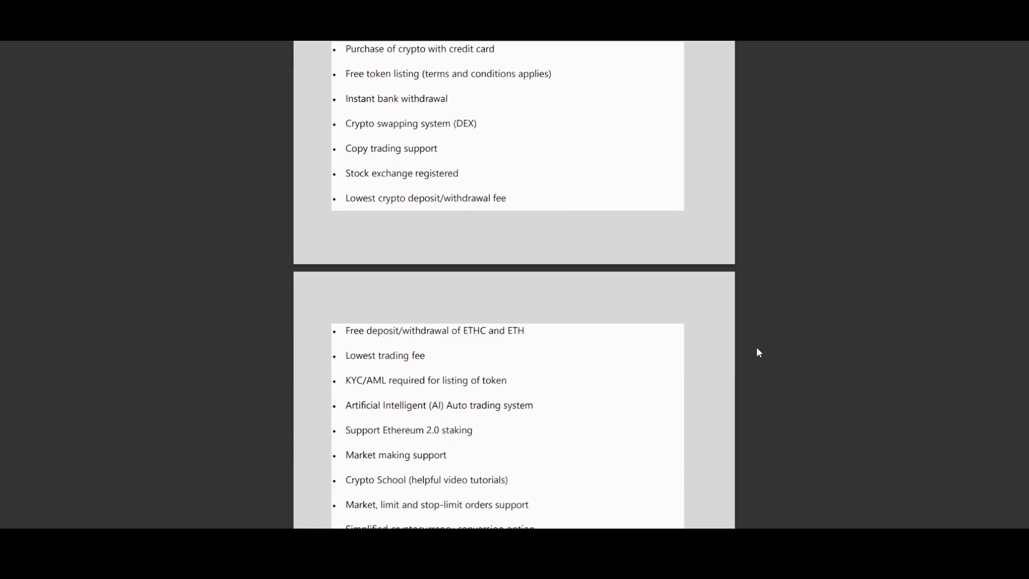
scroll("down", 3)
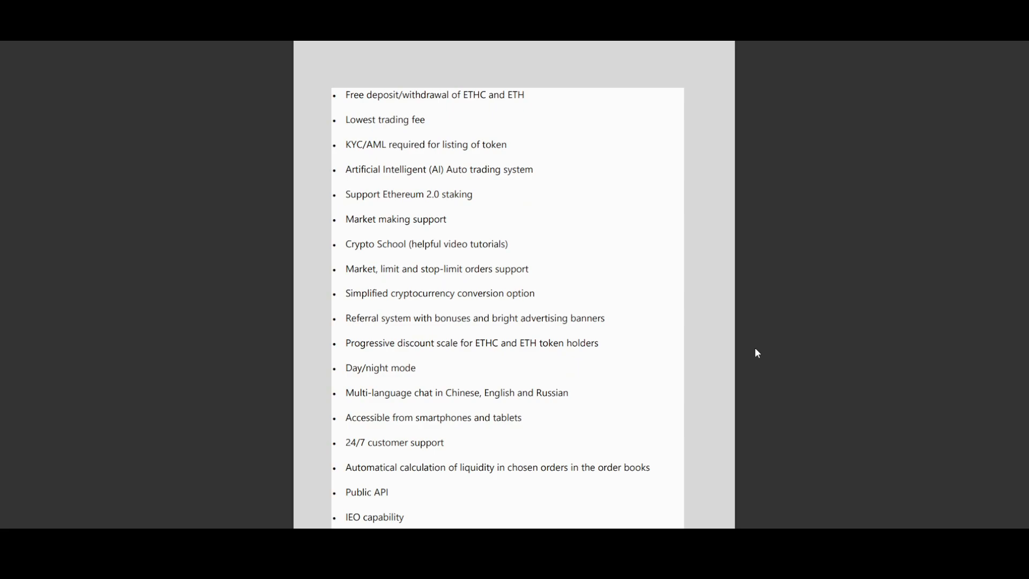
scroll("up", 3)
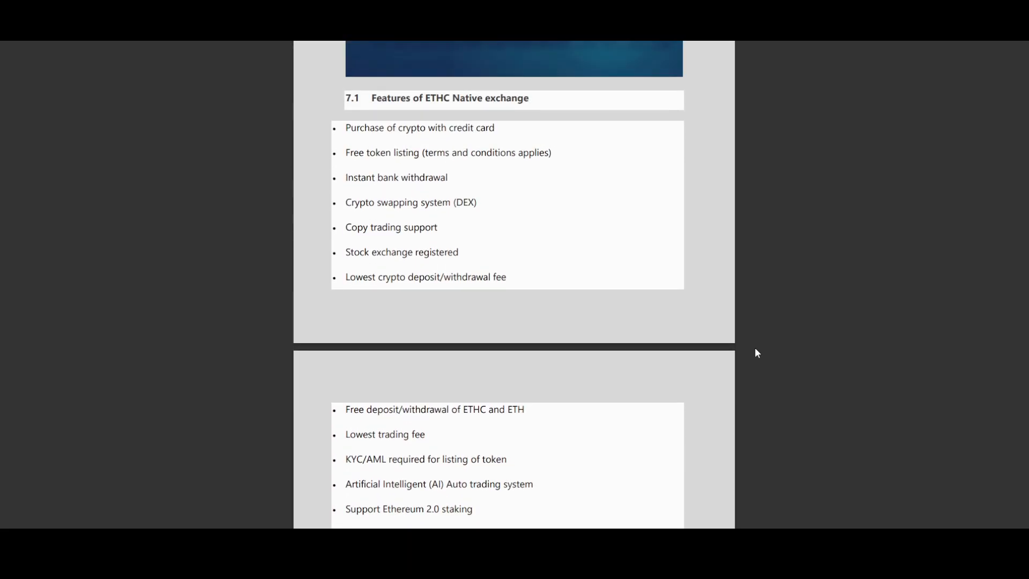
scroll("down", 3)
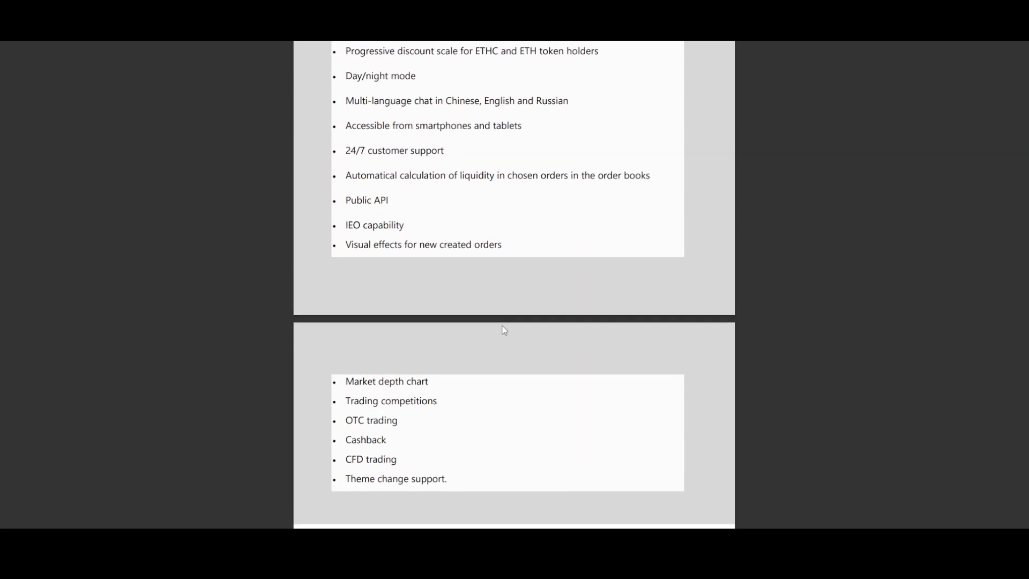
scroll("down", 3)
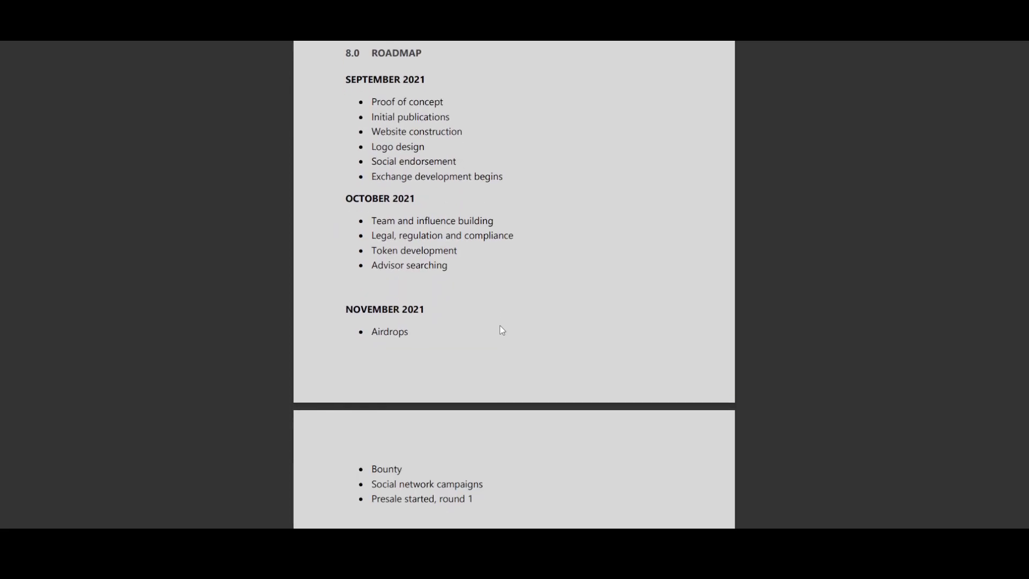
Step: Scroll past the 2022 roadmap to section 09.0 Team Leaders with its four profiles and contact emails
scroll("down", 3)
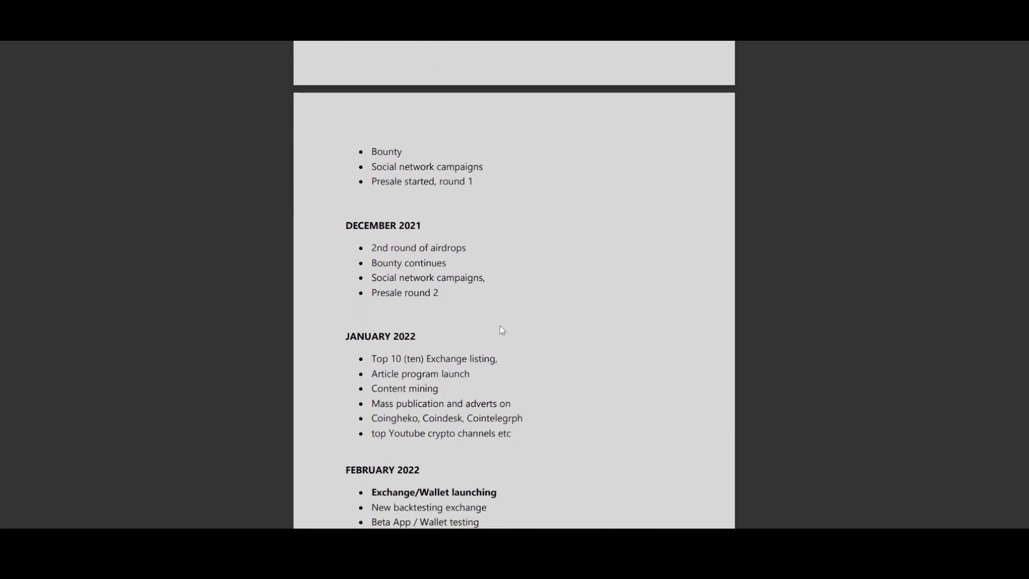
scroll("down", 3)
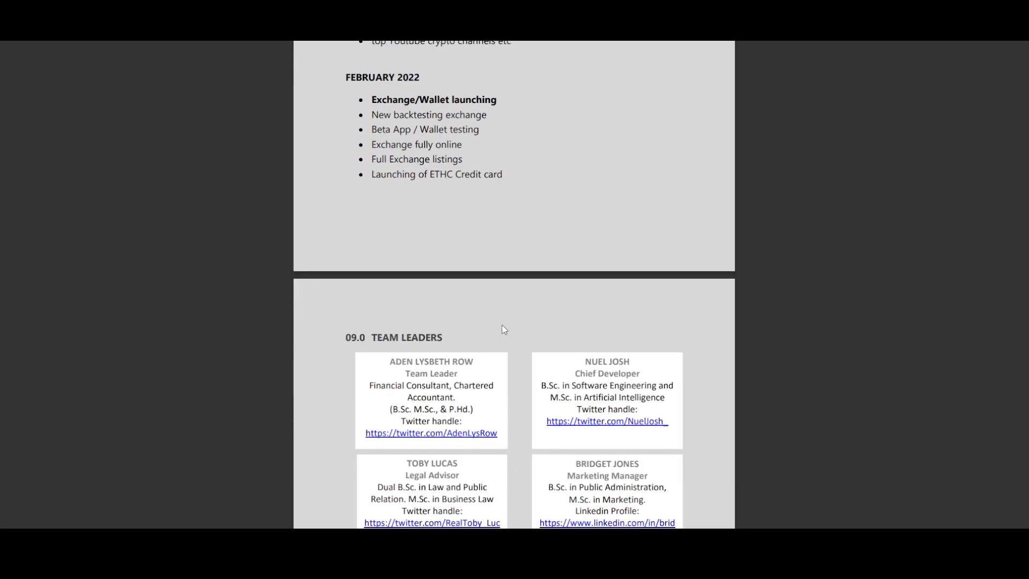
scroll("down", 3)
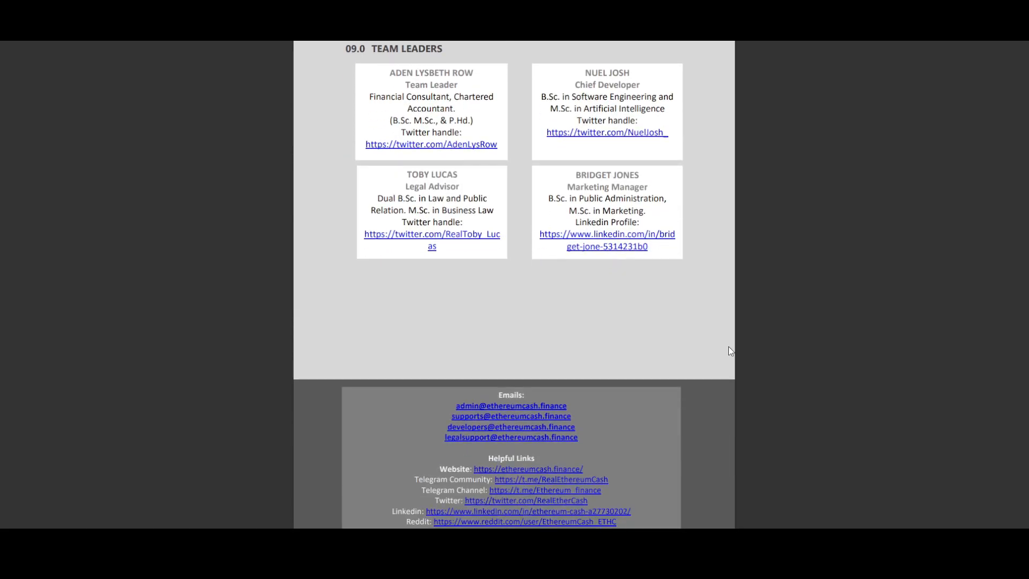
scroll("up", 3)
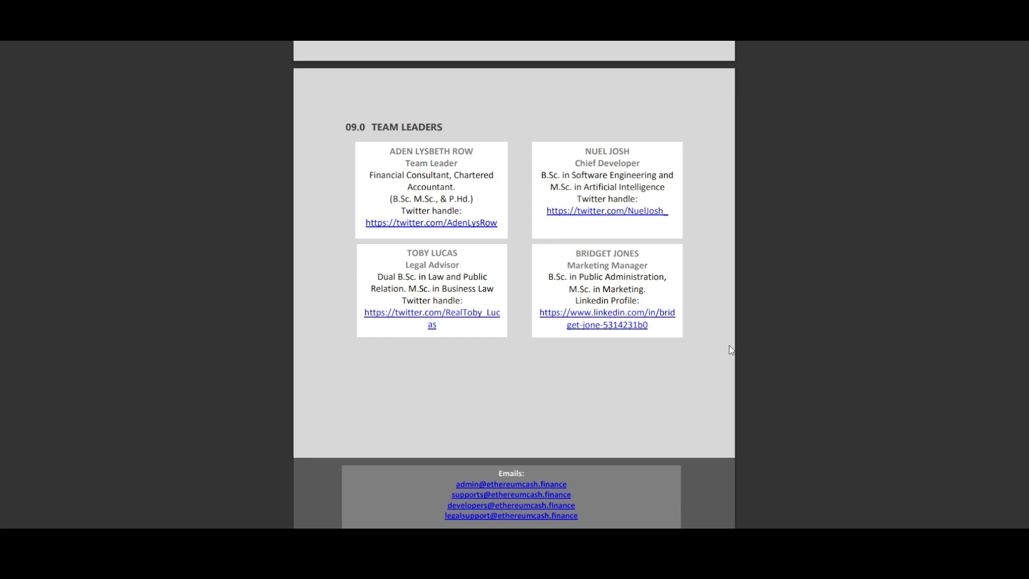
Step: Scroll the whitepaper PDF back up to its first page introduction
scroll("up", 3)
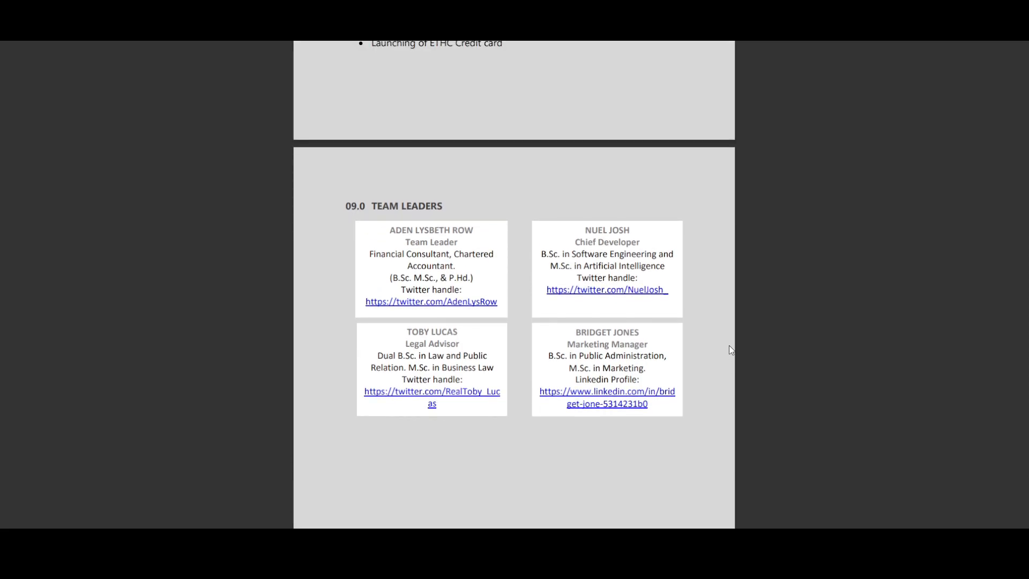
scroll("up", 3)
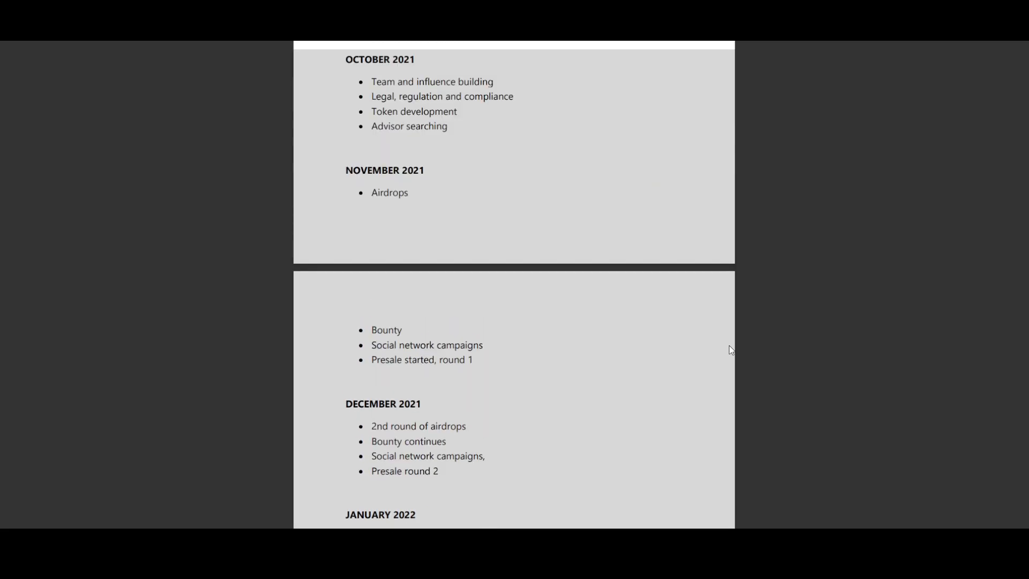
scroll("down", 3)
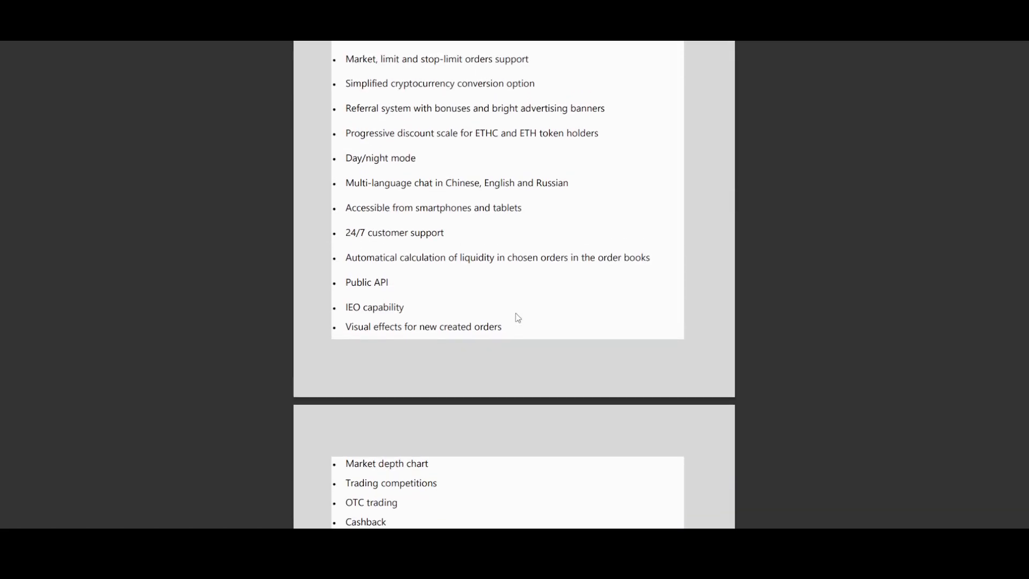
scroll("down", 3)
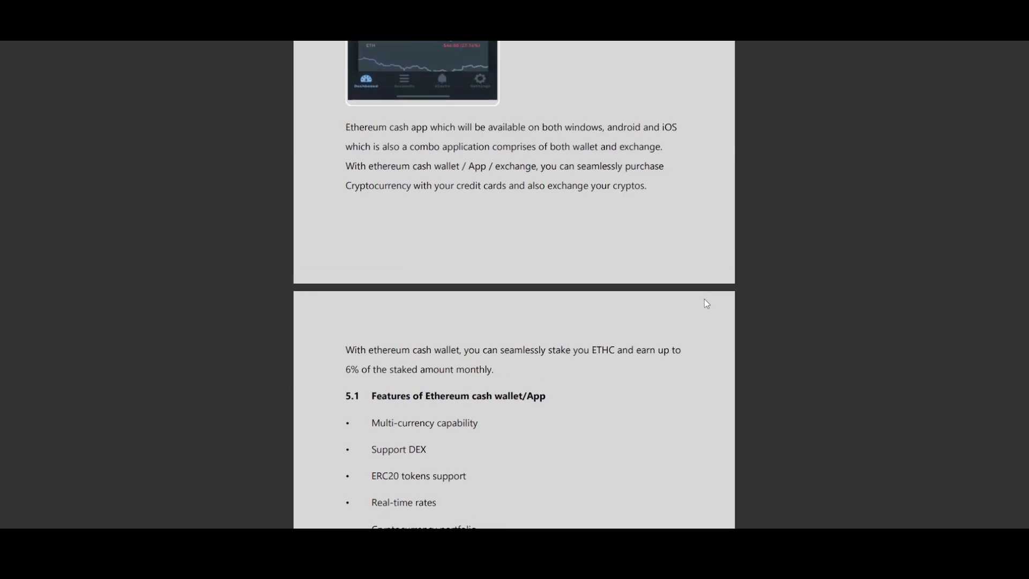
scroll("up", 3)
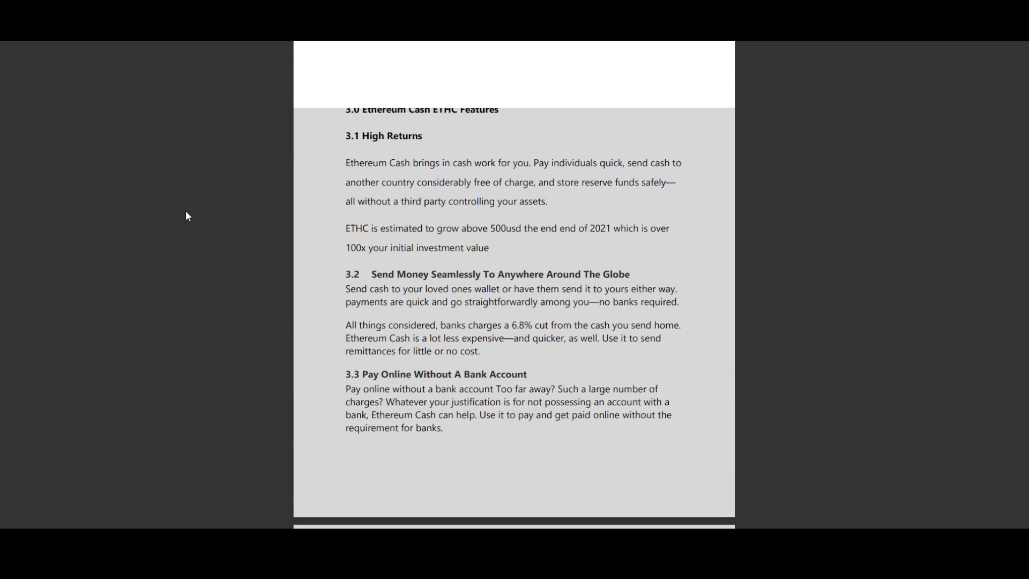
scroll("up", 3)
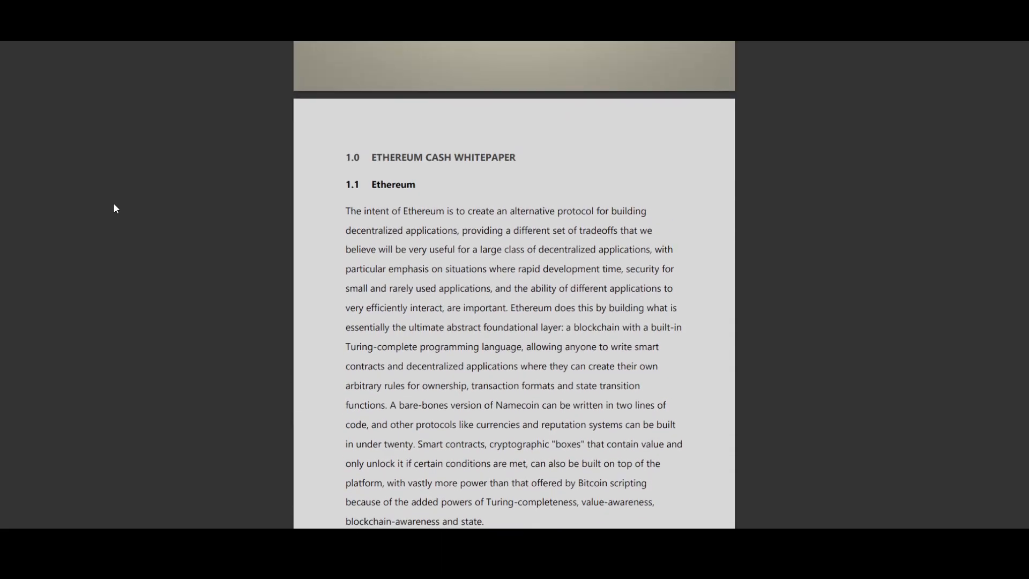
scroll("up", 3)
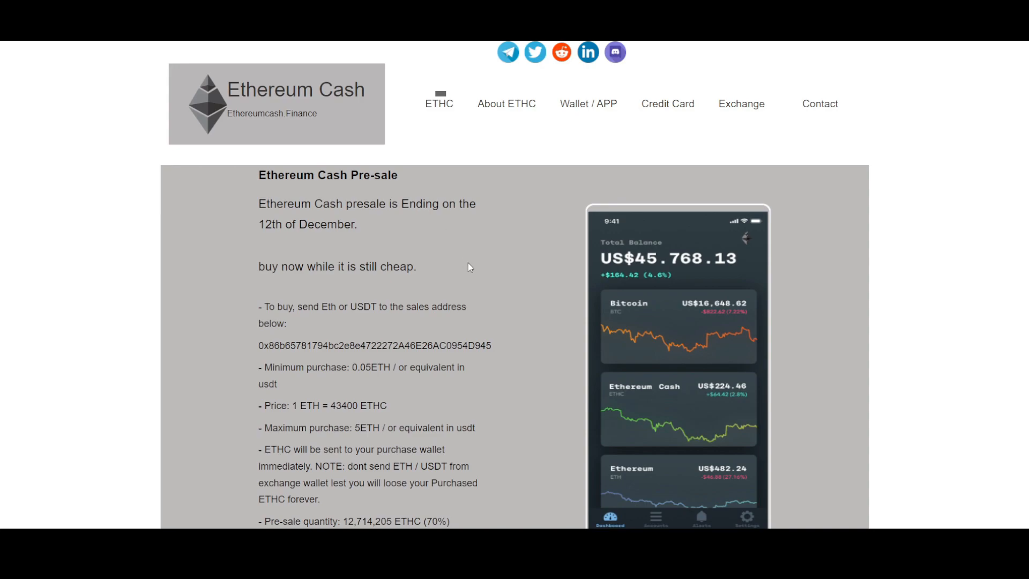
mouse_move(287, 241)
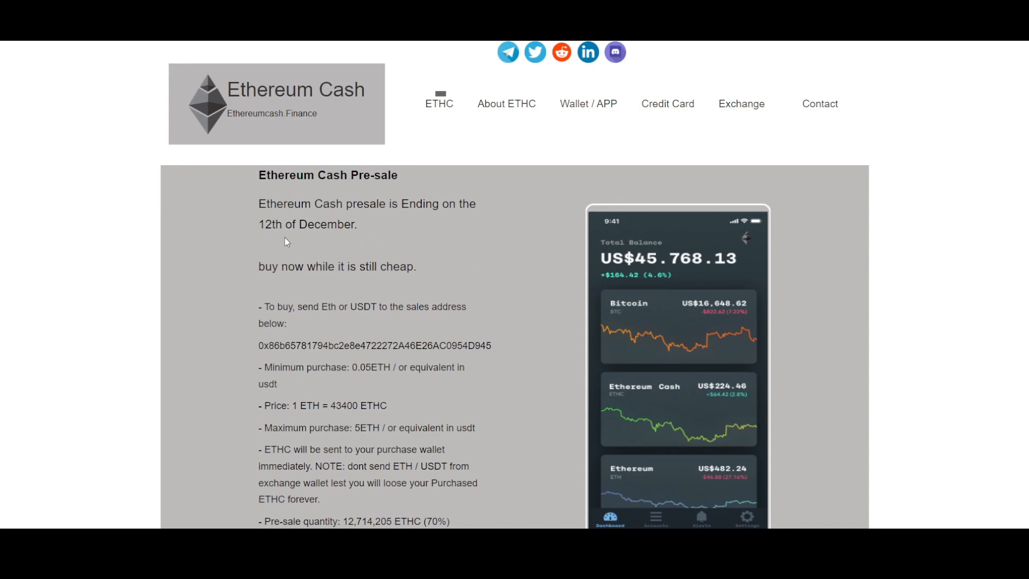
mouse_move(505, 104)
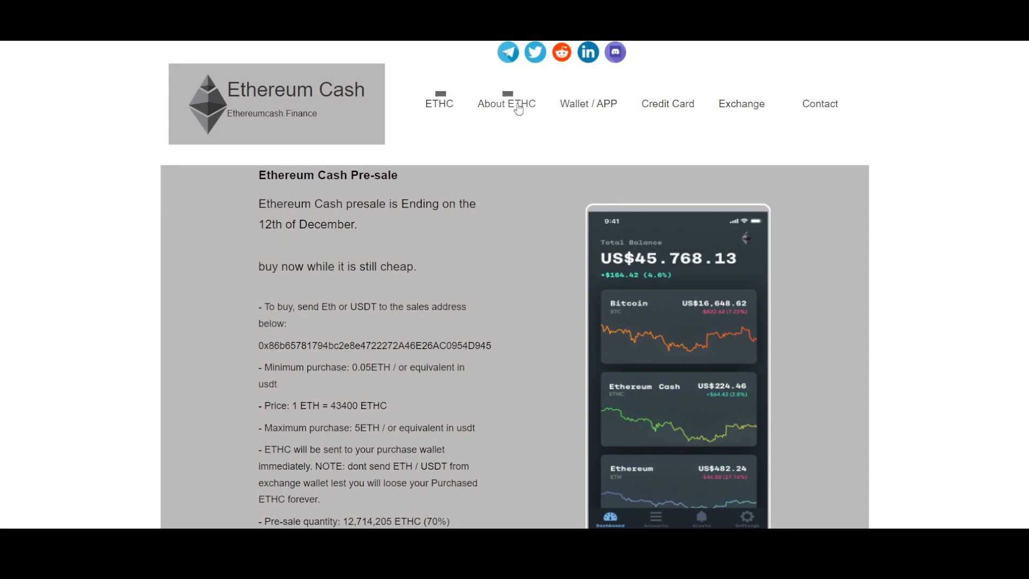
Step: Go to the About ETHC page and scroll through its tokenomics to the wallet and app feature cards
left_click(496, 104)
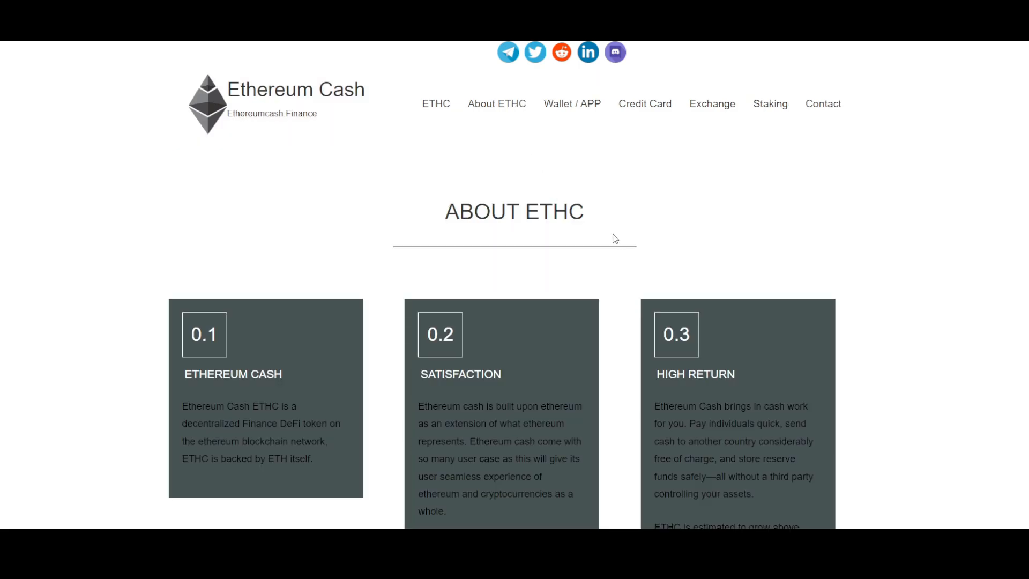
scroll("down", 3)
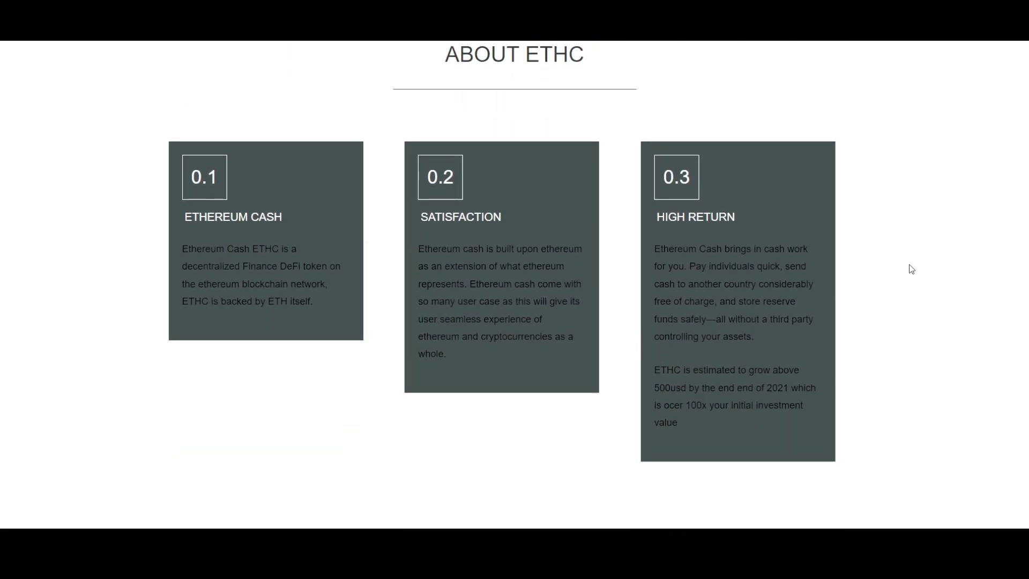
scroll("down", 3)
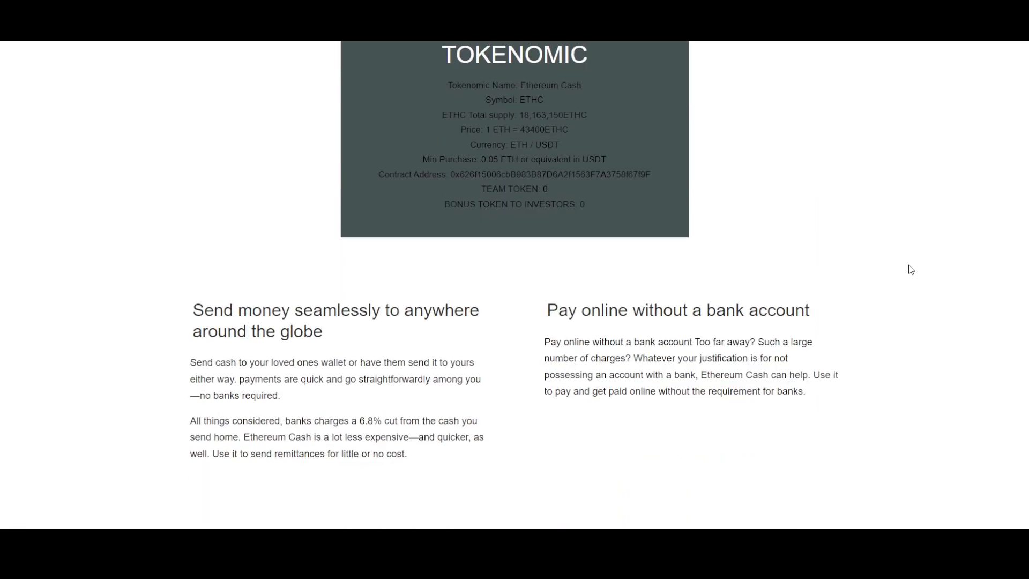
scroll("down", 3)
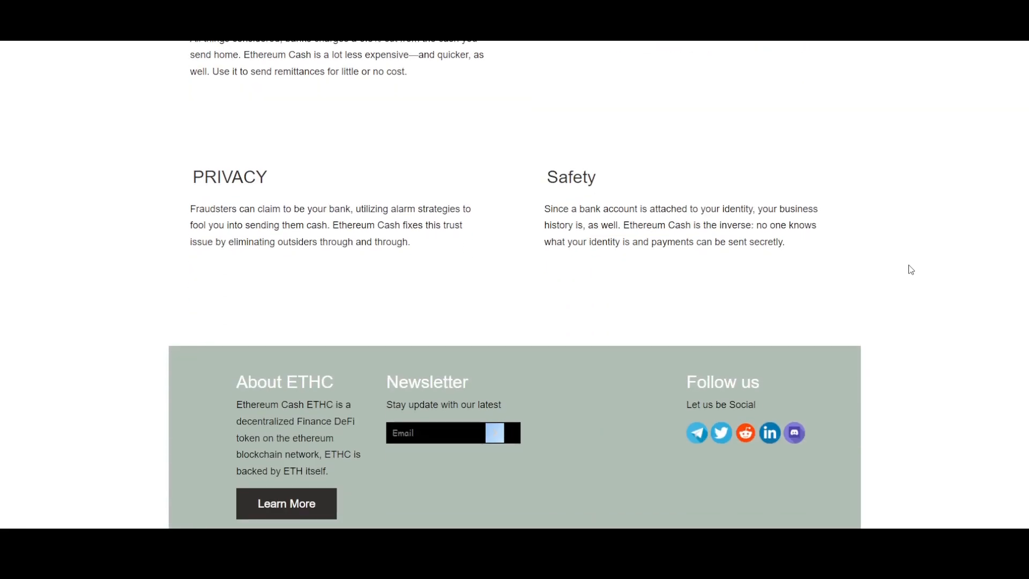
scroll("up", 3)
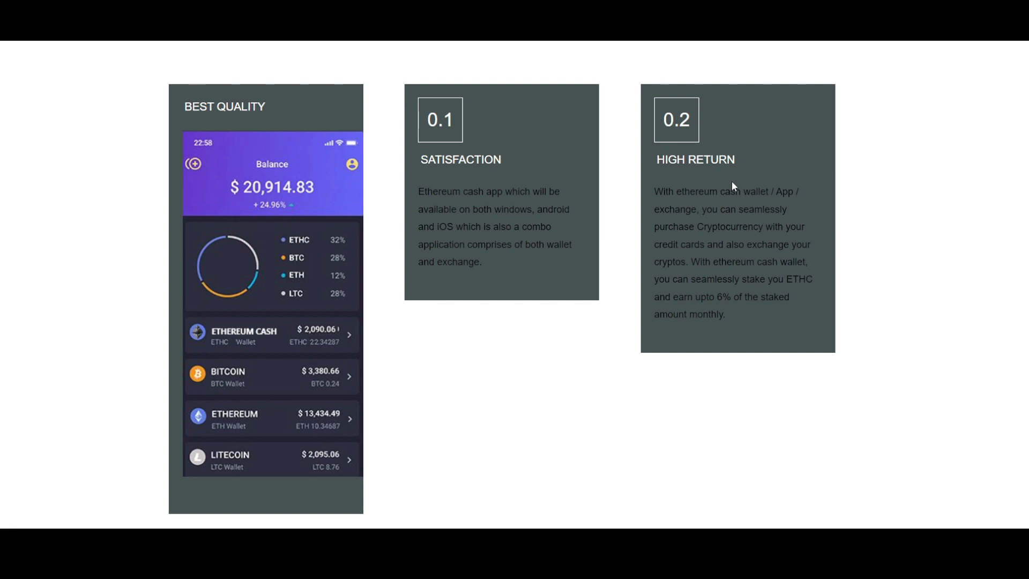
Step: Return to the ETHC pre-sale page and scroll down to the Learn More and Whitepaper buttons
scroll("up", 3)
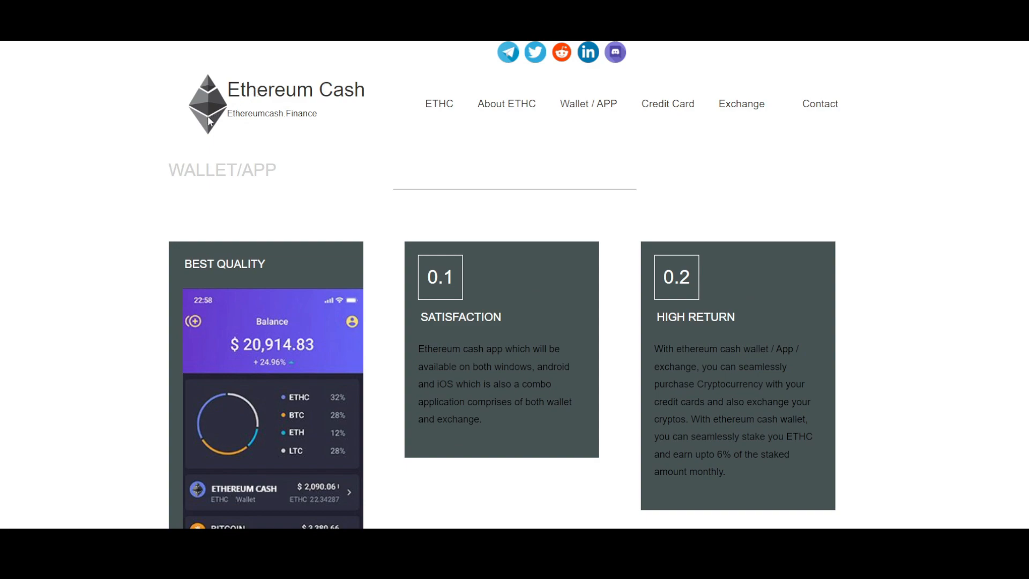
left_click(438, 104)
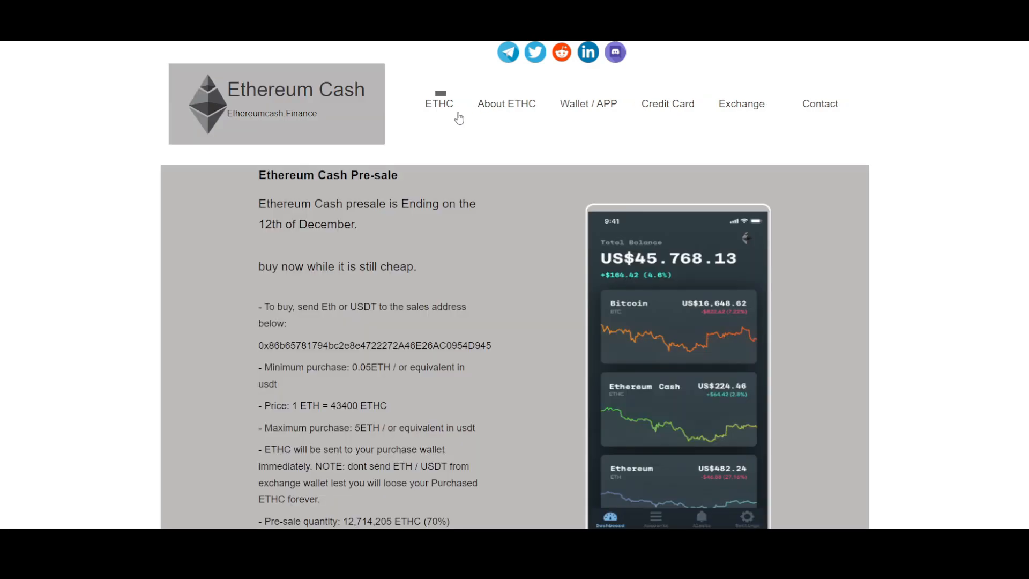
scroll("down", 3)
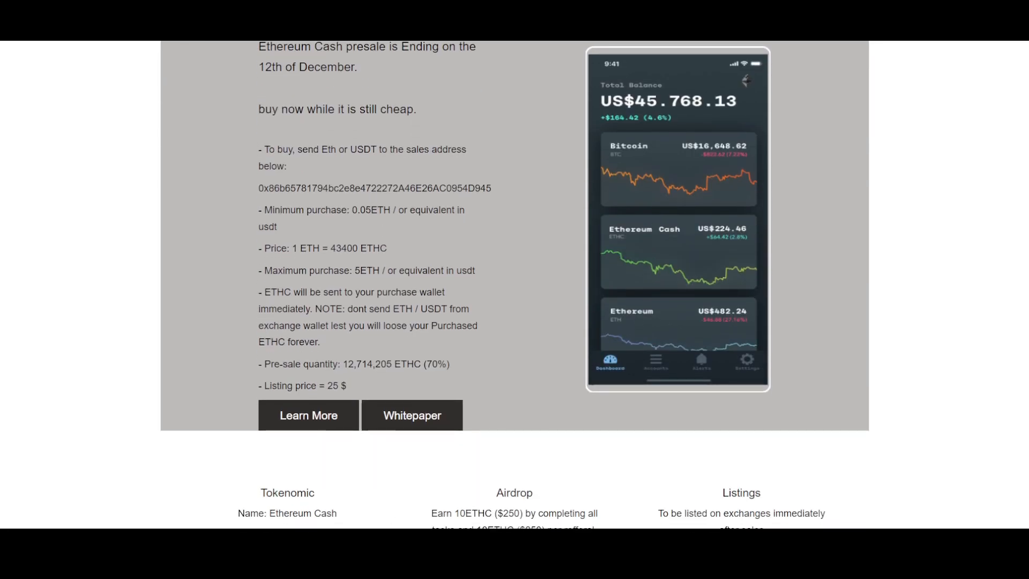